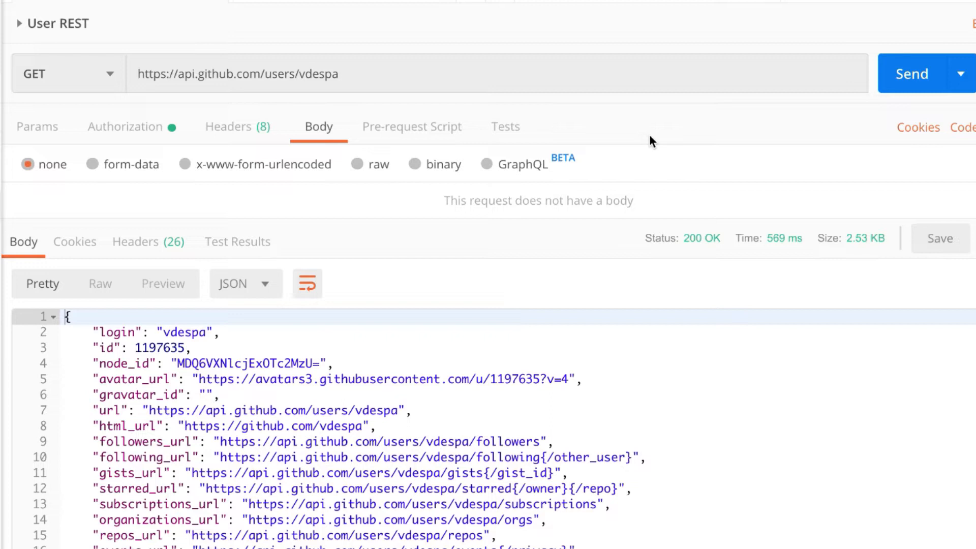
mouse_move(547, 165)
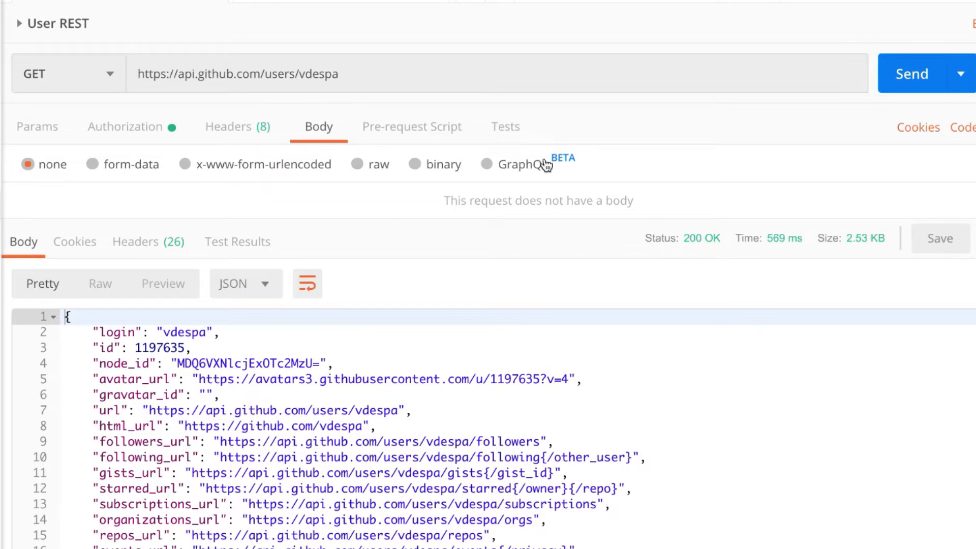
mouse_move(262, 73)
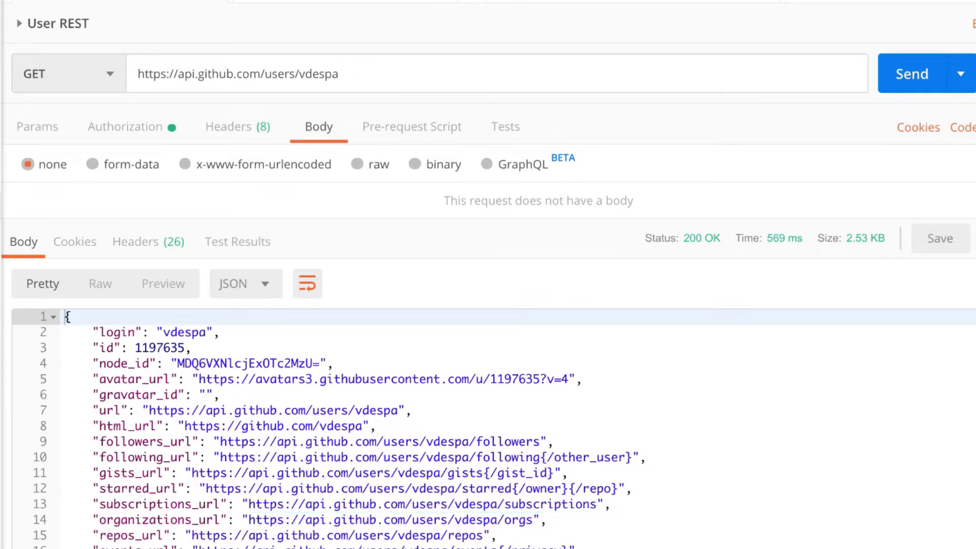
Step: Show the User REST request's Authorization settings configured as Bearer Token
scroll(down, 3)
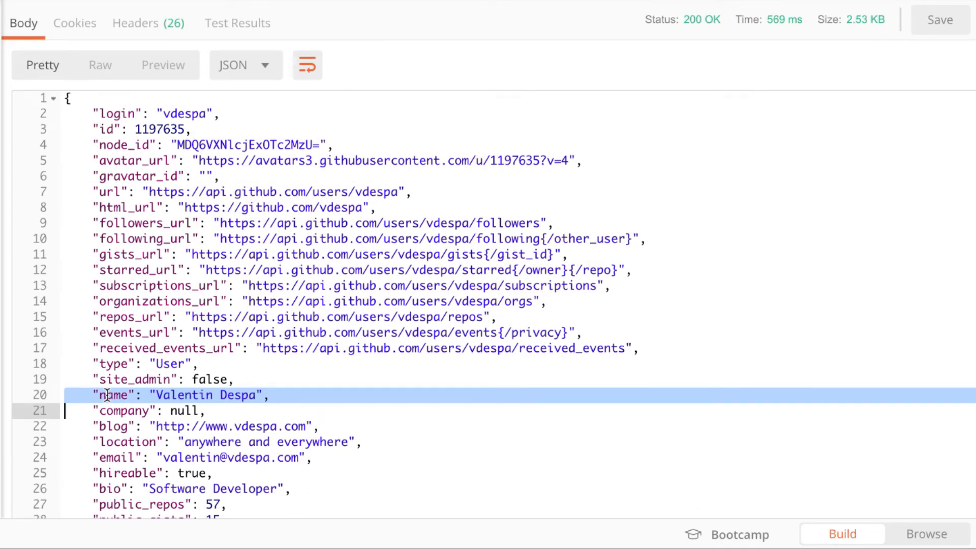
scroll(up, 3)
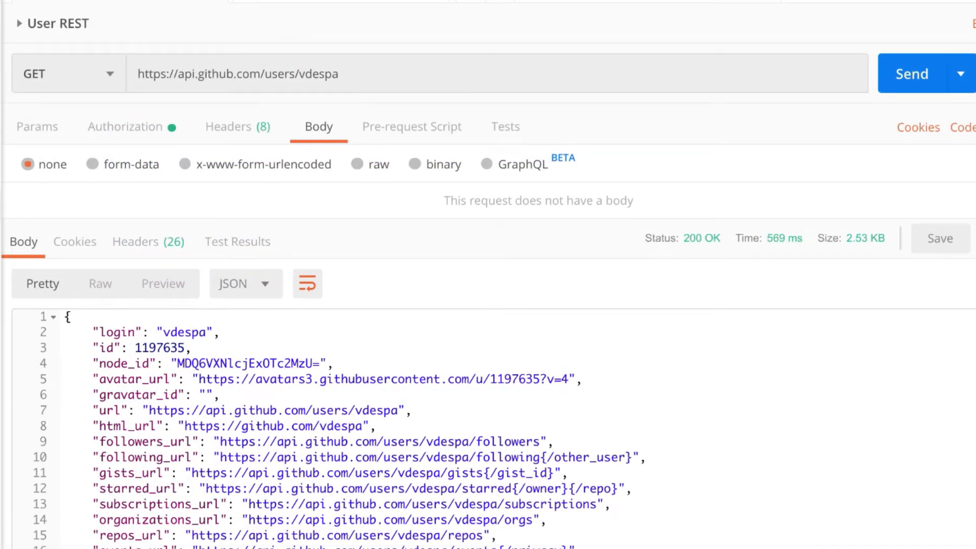
mouse_move(341, 318)
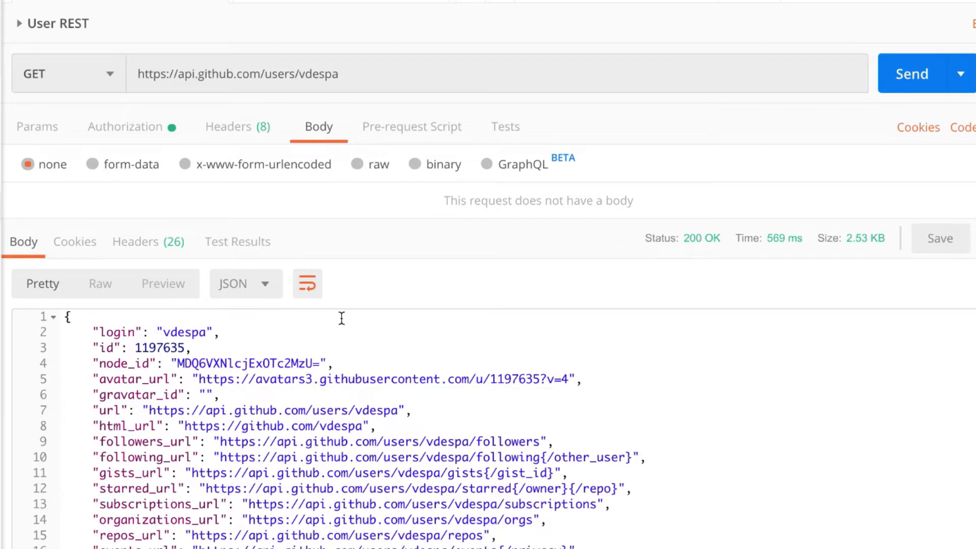
mouse_move(219, 106)
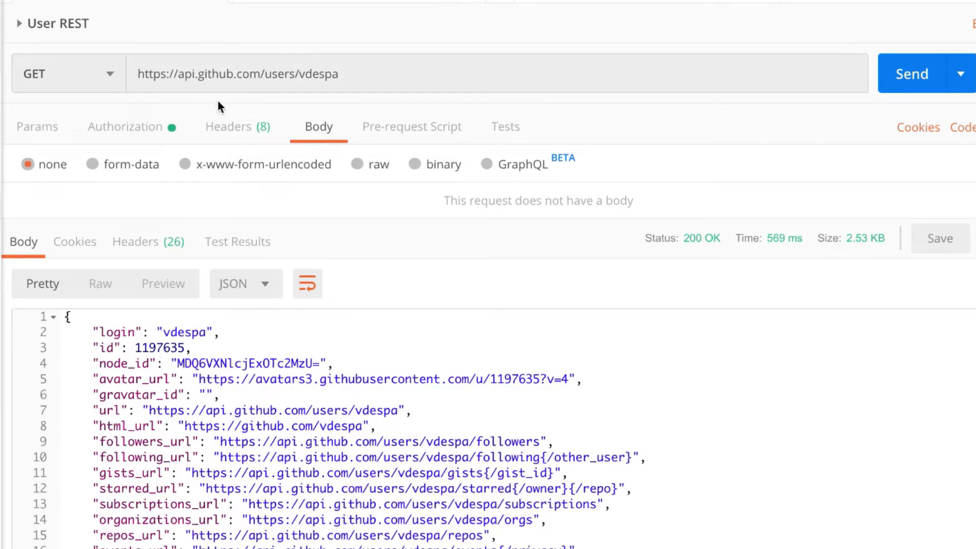
click(124, 126)
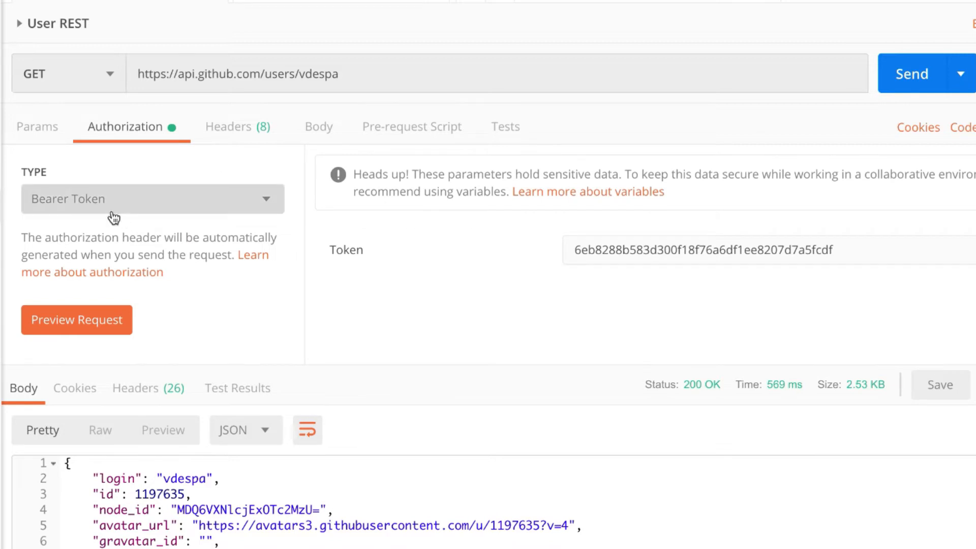
mouse_move(613, 274)
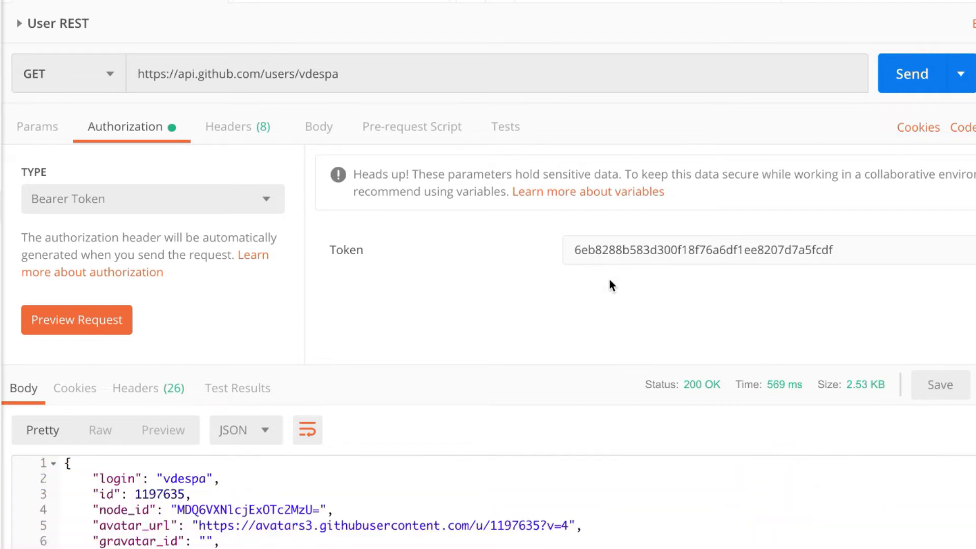
mouse_move(472, 285)
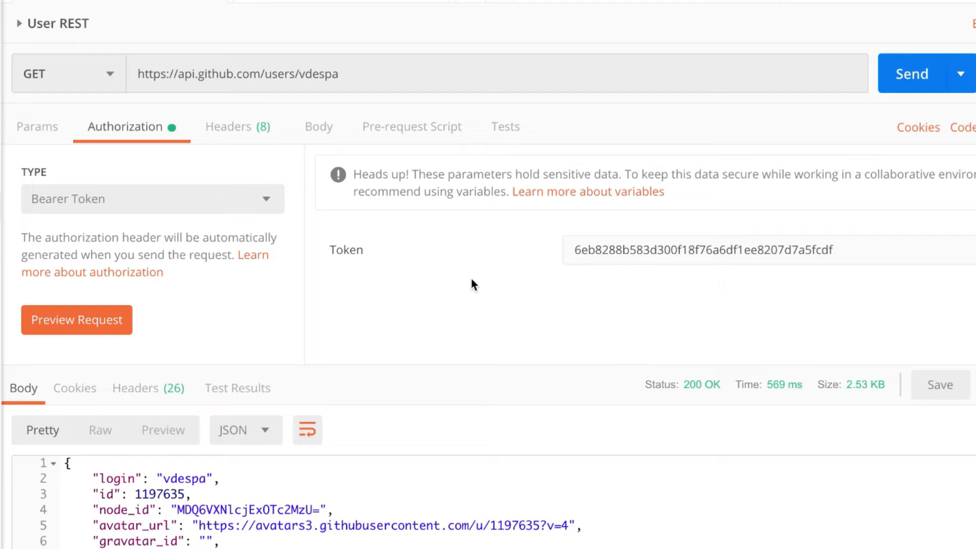
mouse_move(348, 2)
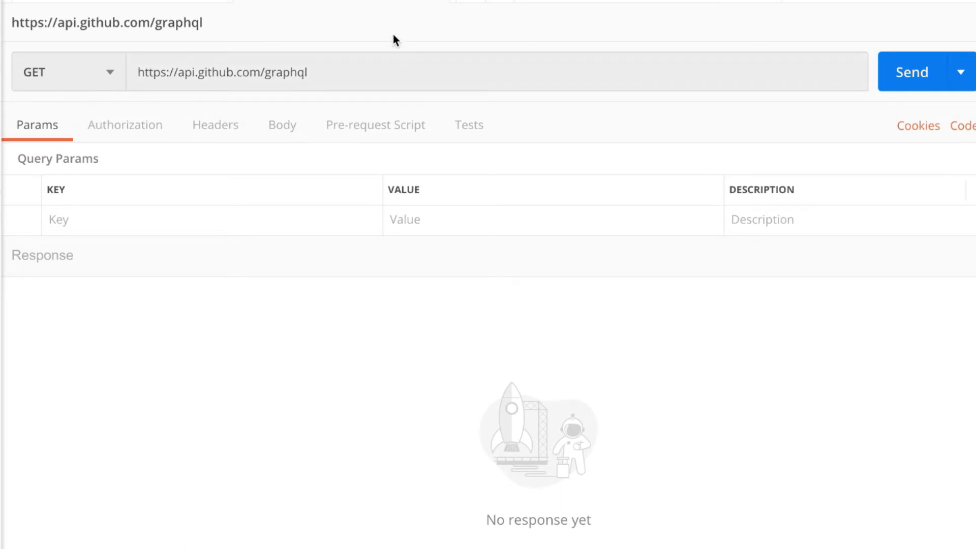
mouse_move(216, 94)
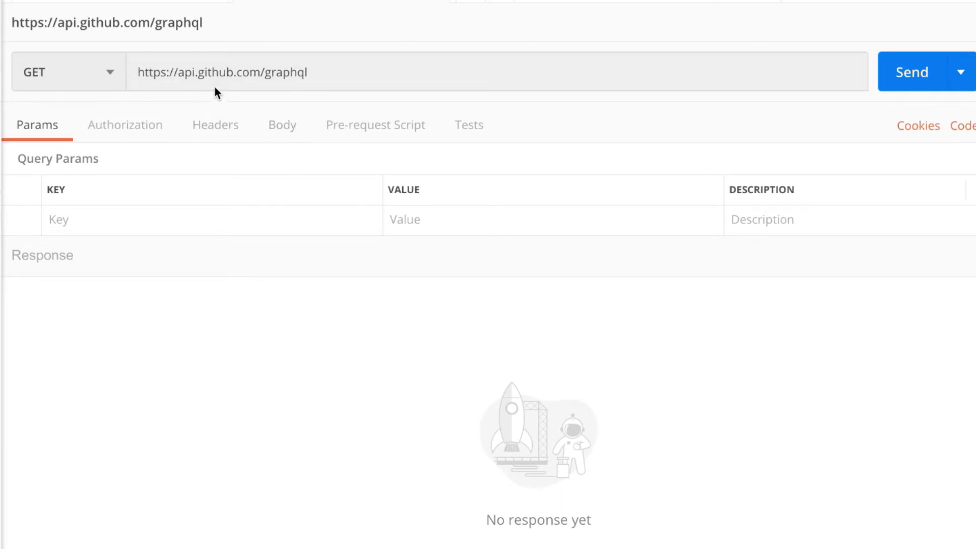
mouse_move(278, 85)
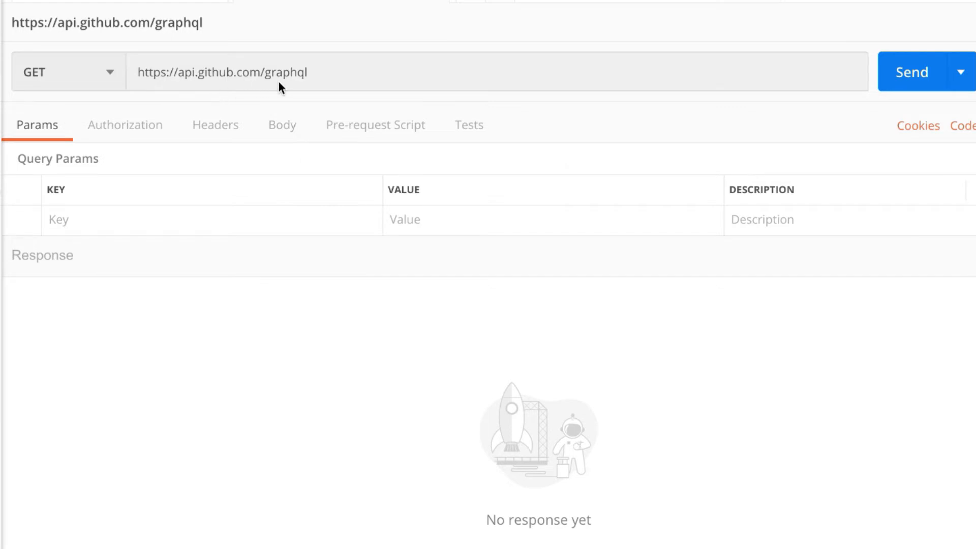
mouse_move(165, 148)
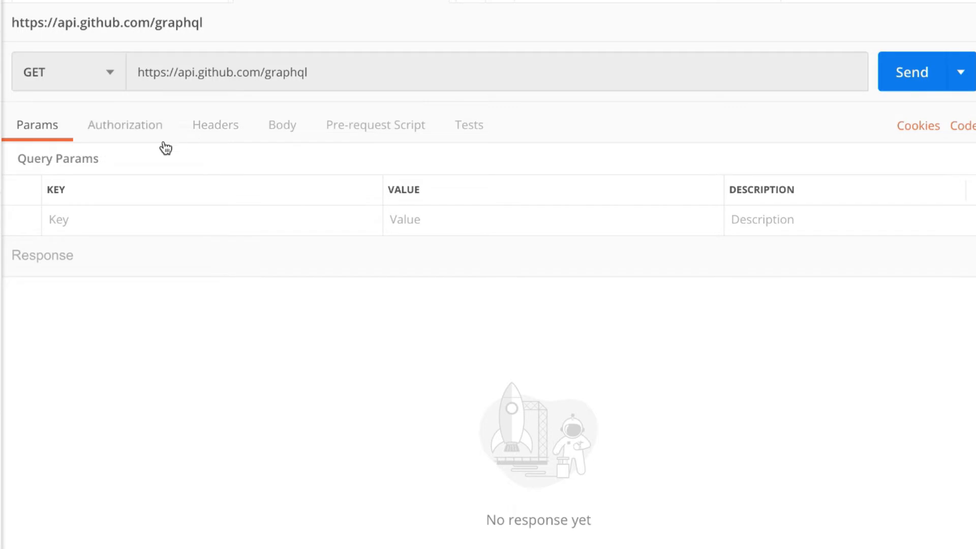
mouse_move(105, 82)
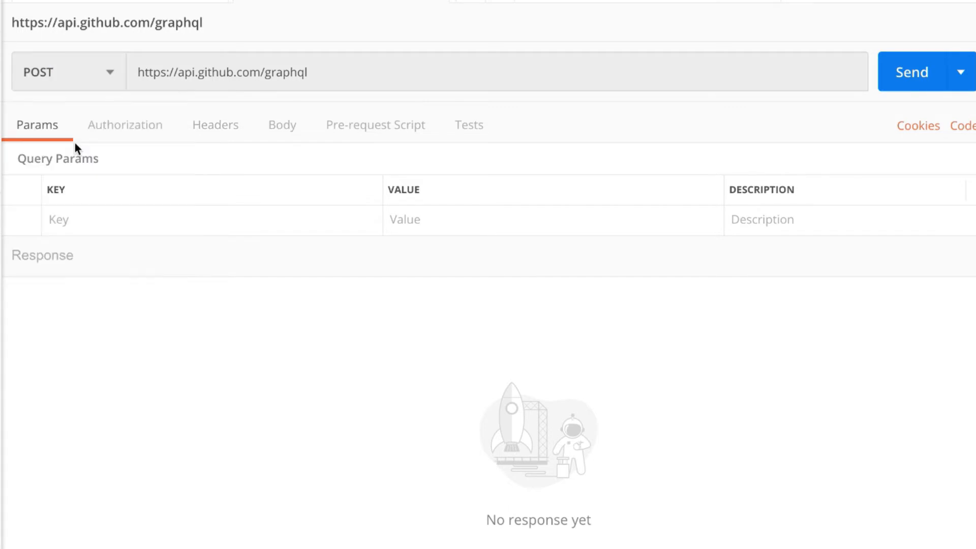
click(281, 124)
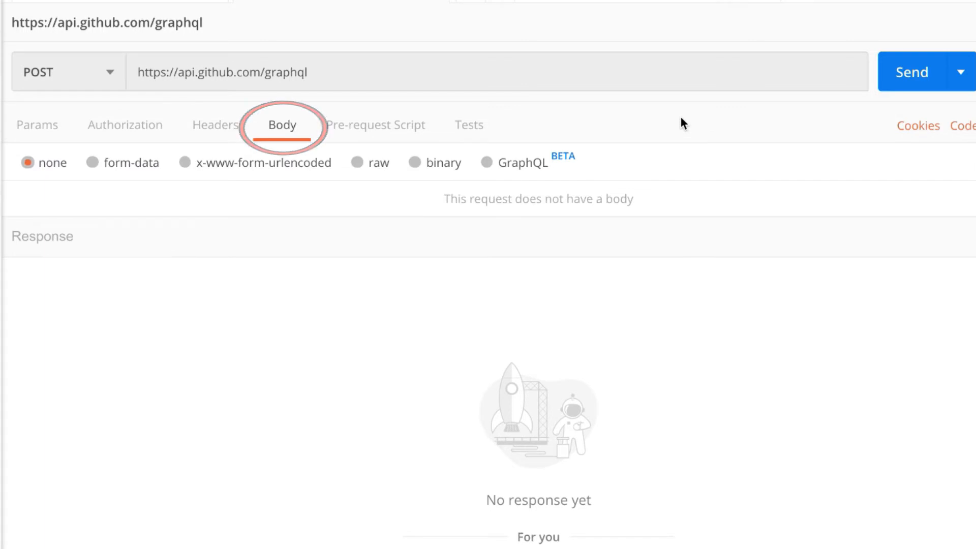
mouse_move(538, 181)
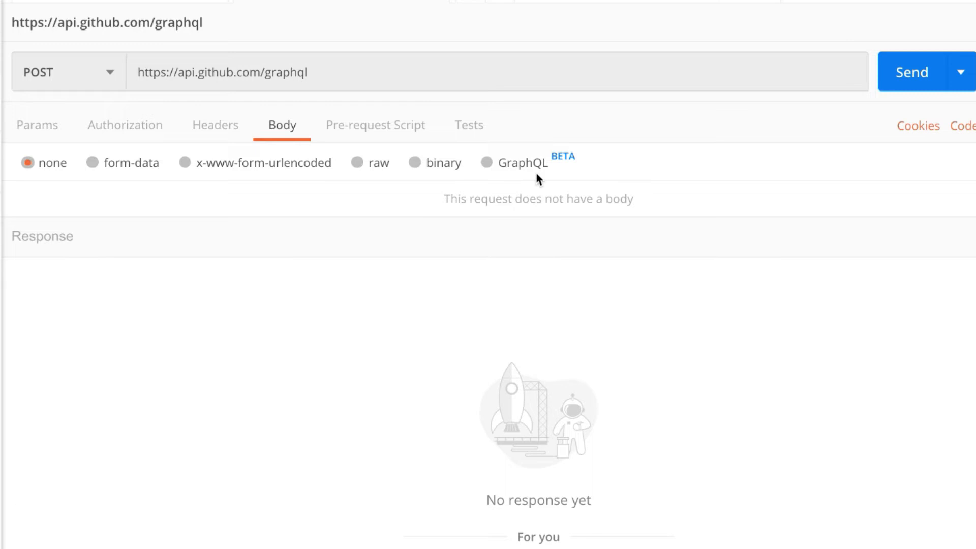
Step: Set the request body type to GraphQL and its authorization type to Bearer Token
click(487, 163)
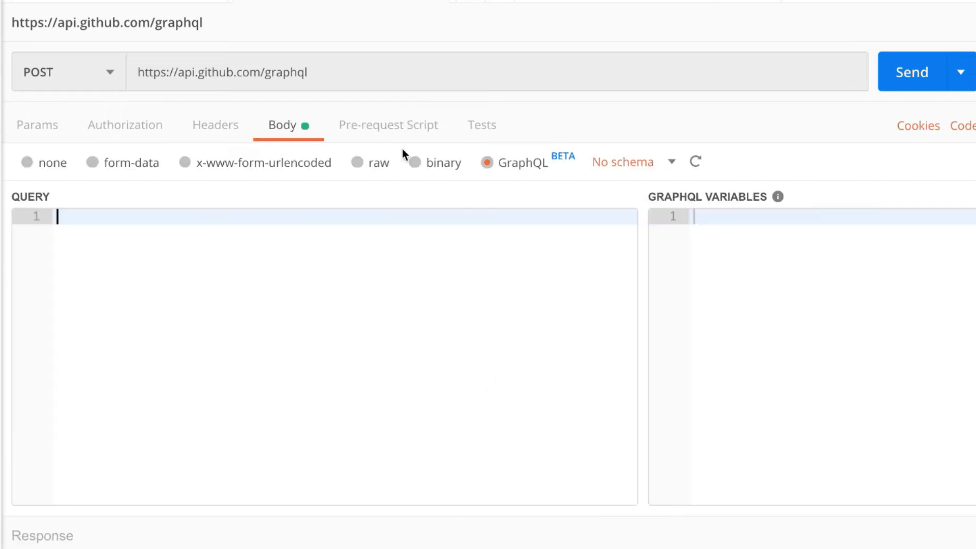
mouse_move(471, 304)
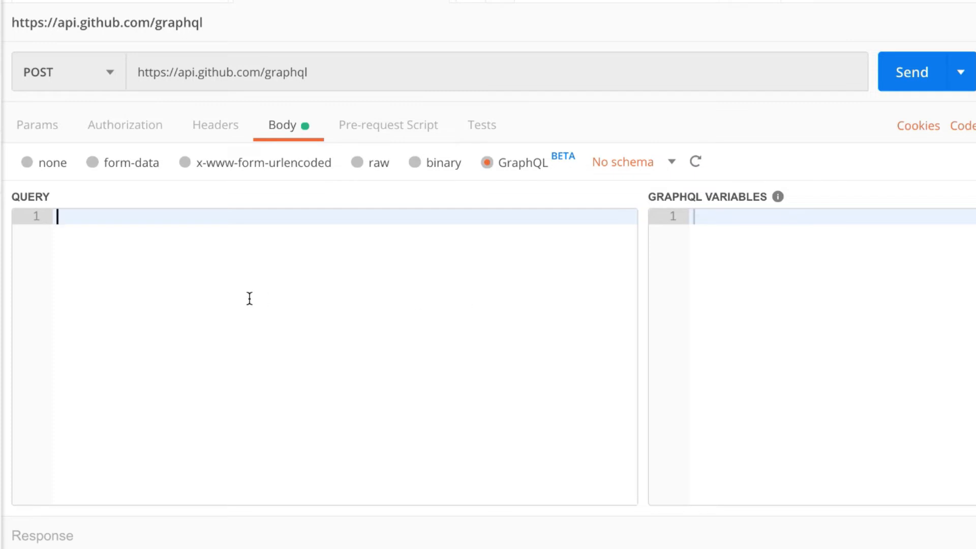
mouse_move(199, 232)
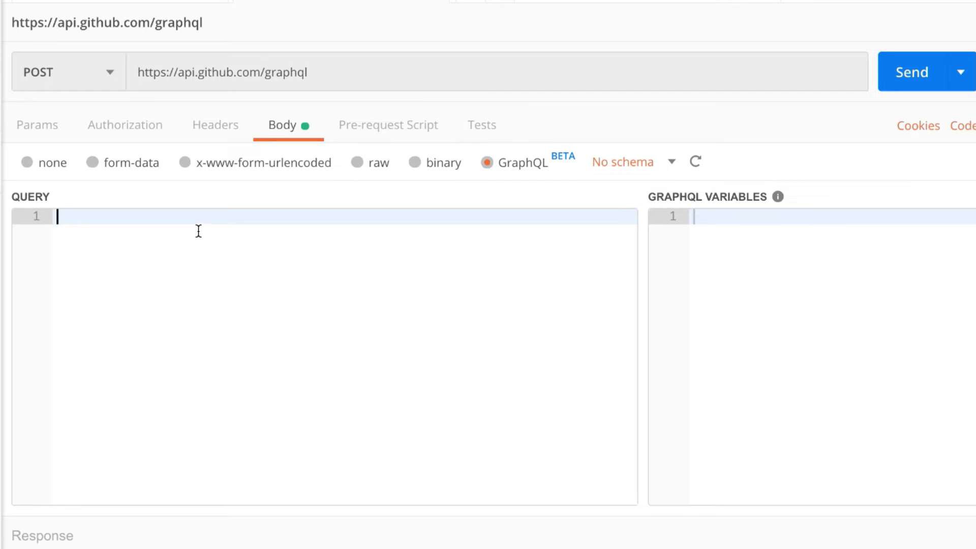
click(124, 124)
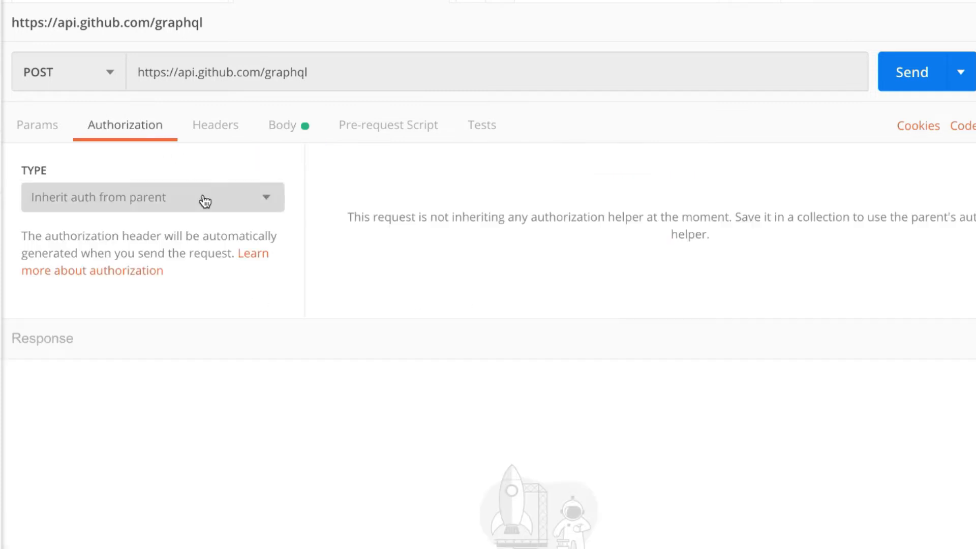
click(151, 198)
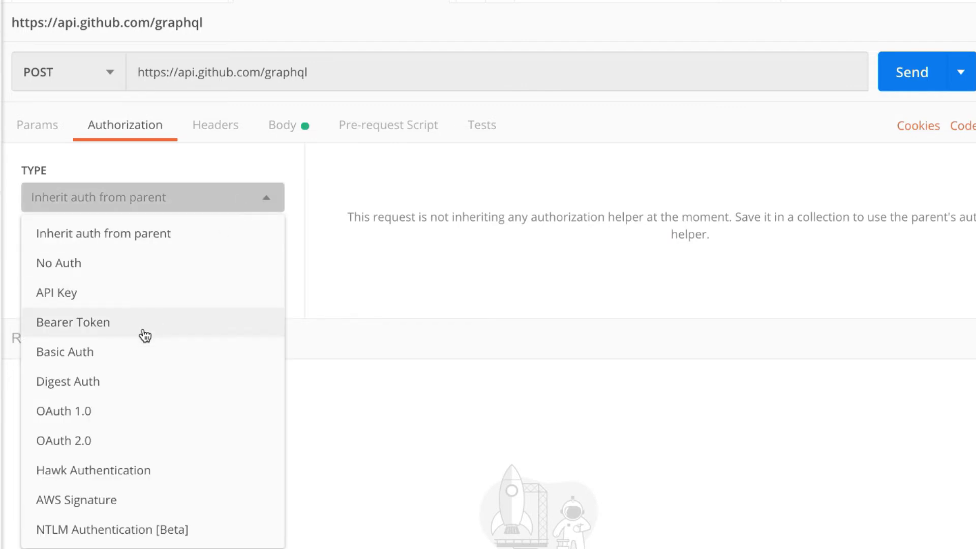
click(73, 322)
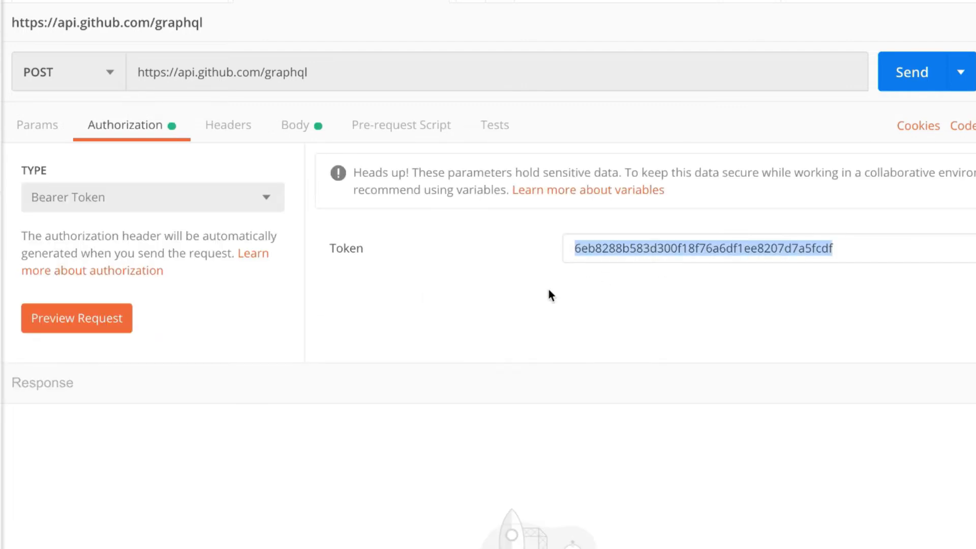
mouse_move(326, 134)
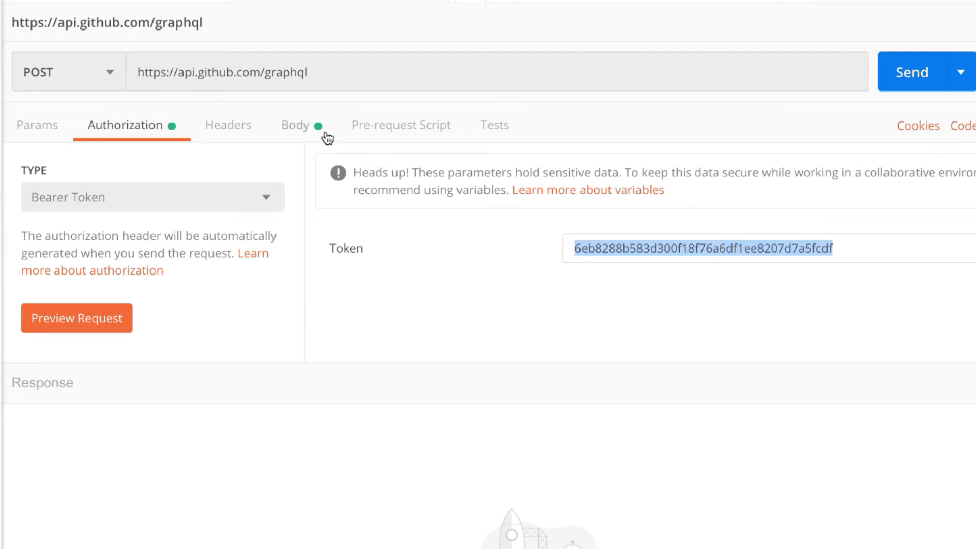
click(294, 124)
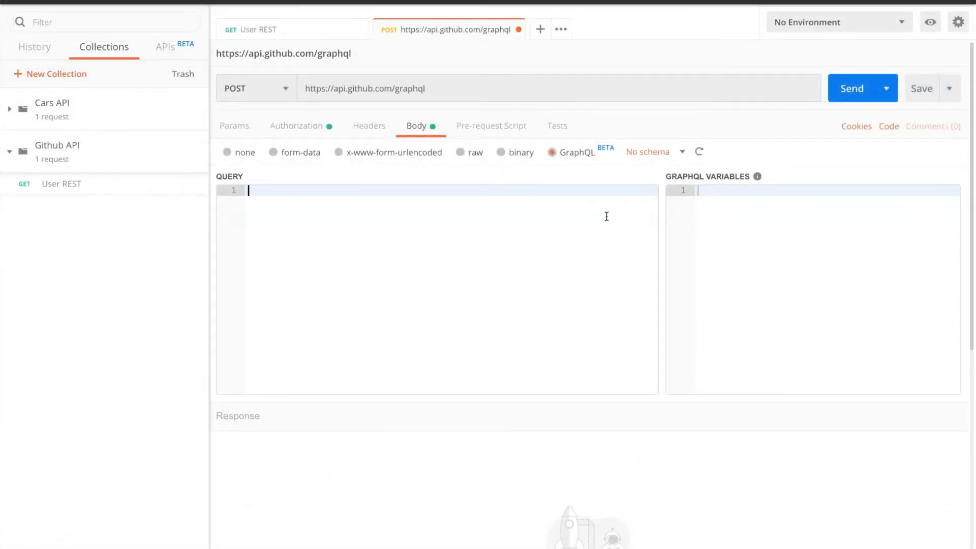
mouse_move(632, 185)
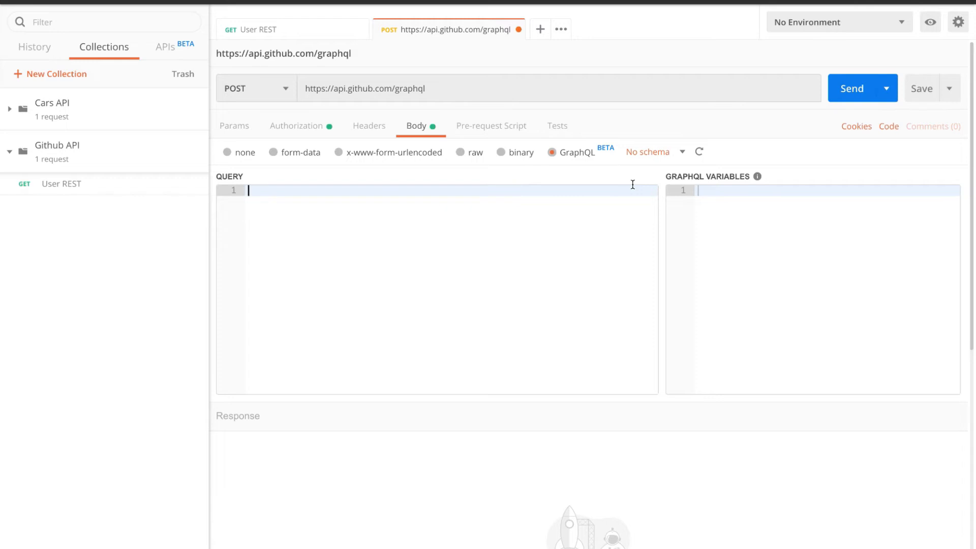
mouse_move(174, 101)
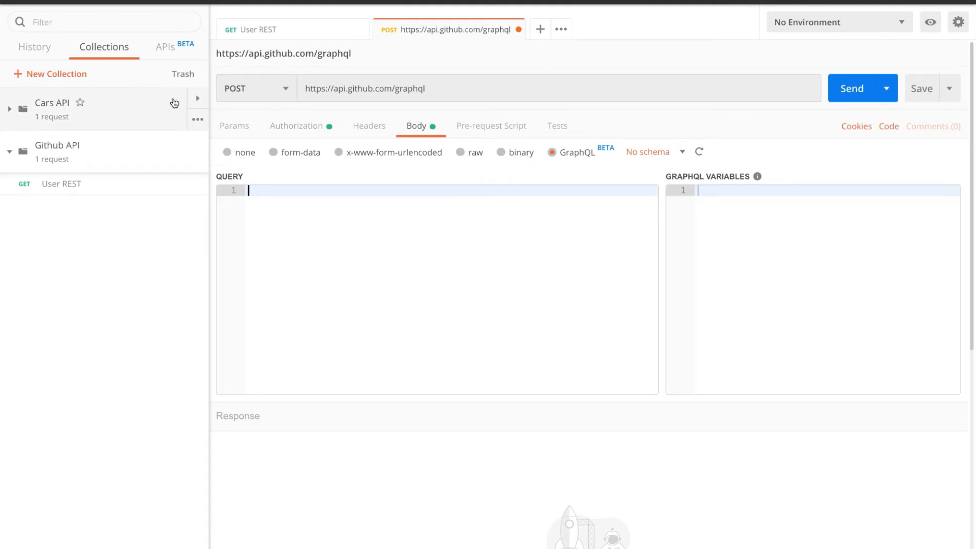
Step: Create a new API in the APIs list and name it Github API
click(166, 45)
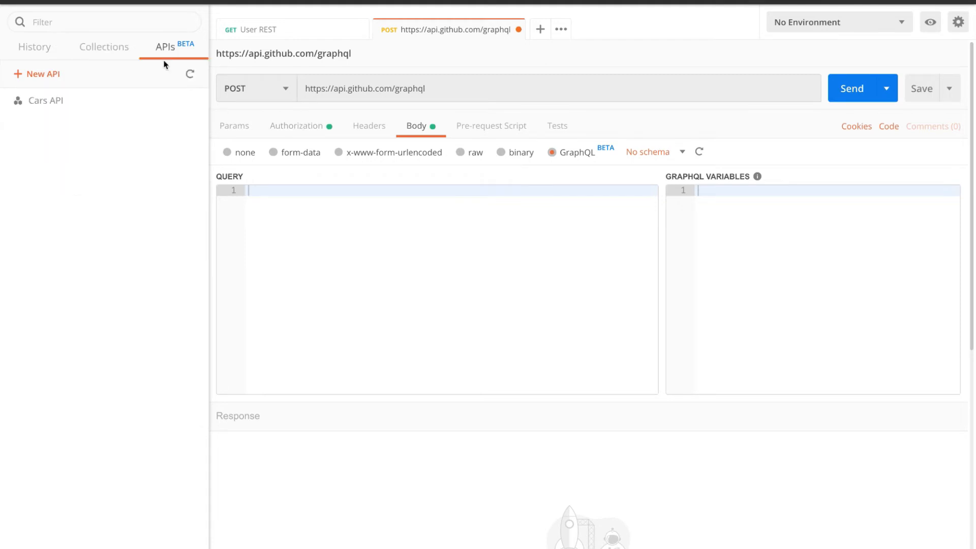
click(36, 73)
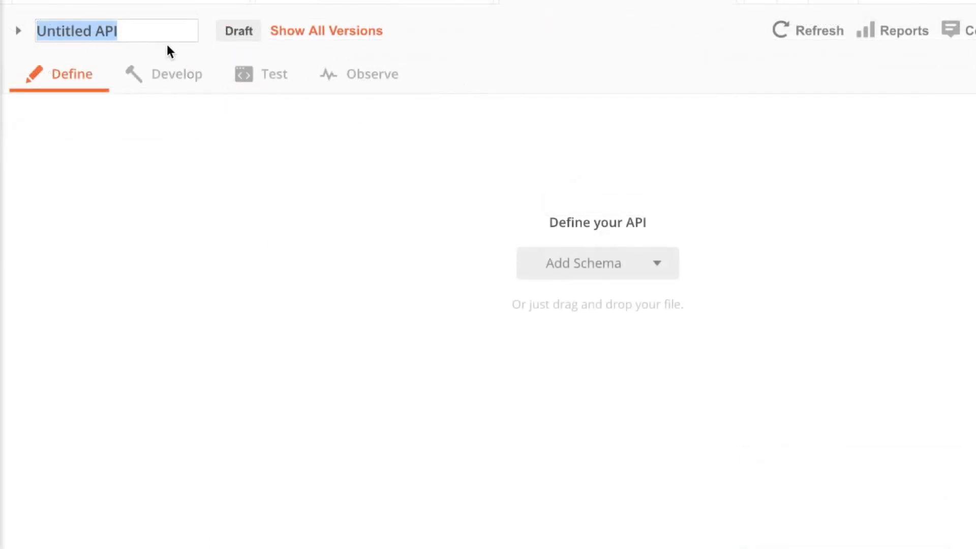
text(Gitnhub)
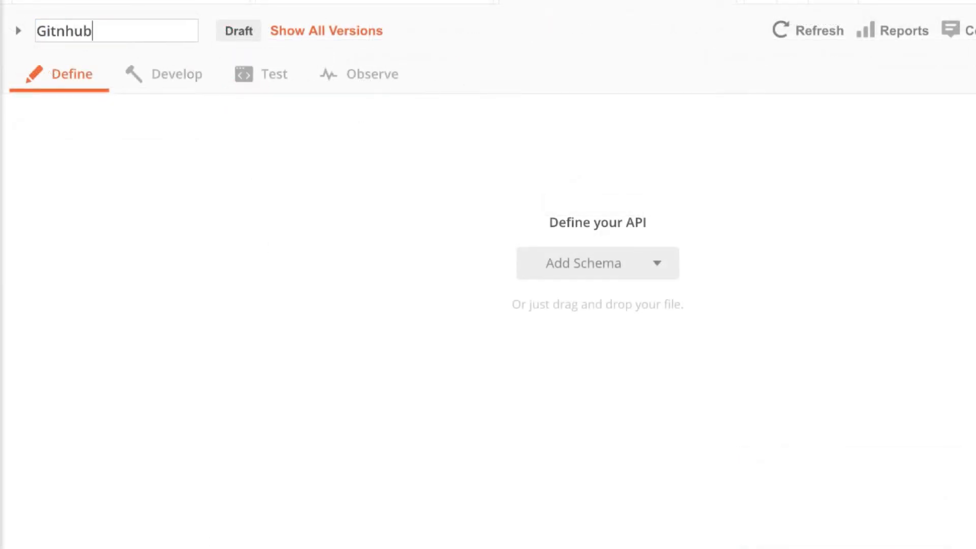
text(Github AOI)
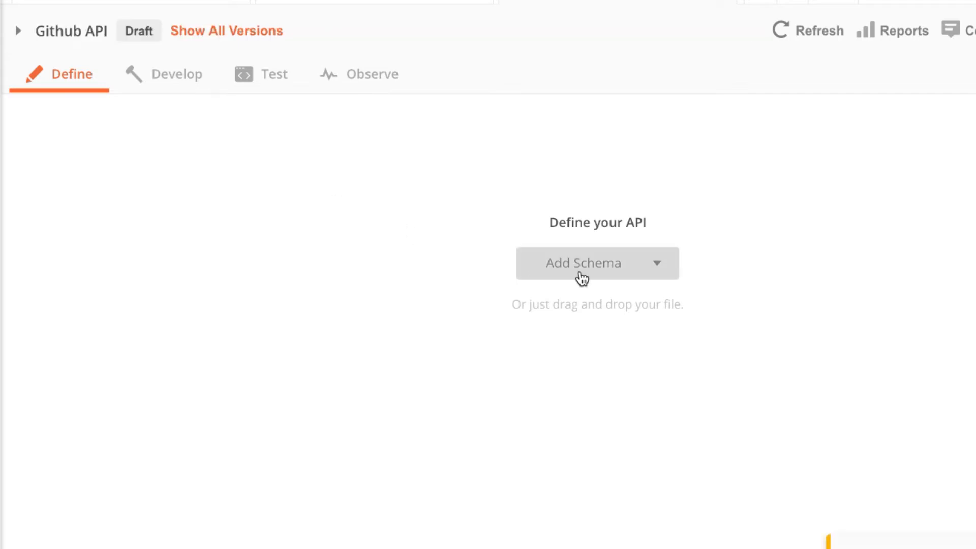
Step: Import a GraphQL schema file into Github API, save it, and attach Github API (Draft) to the request
click(596, 262)
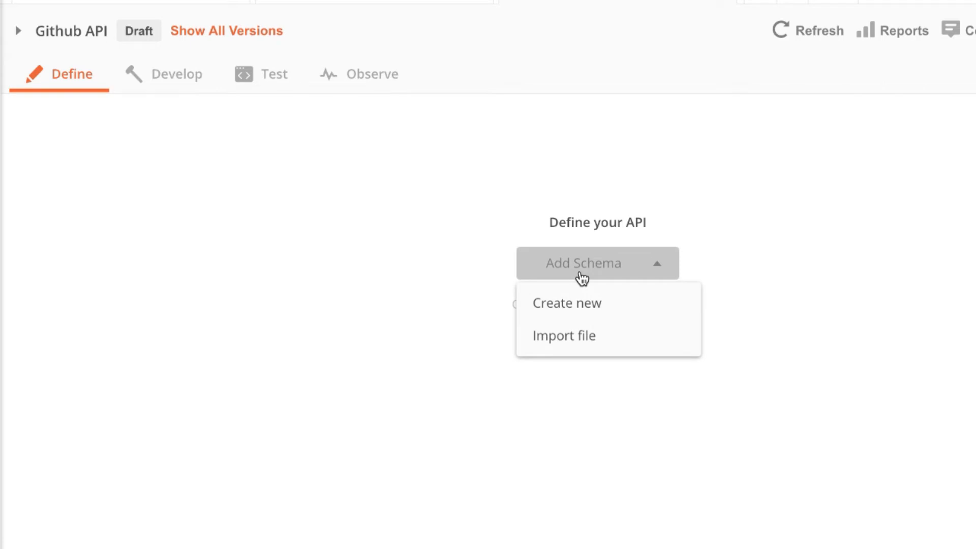
mouse_move(654, 341)
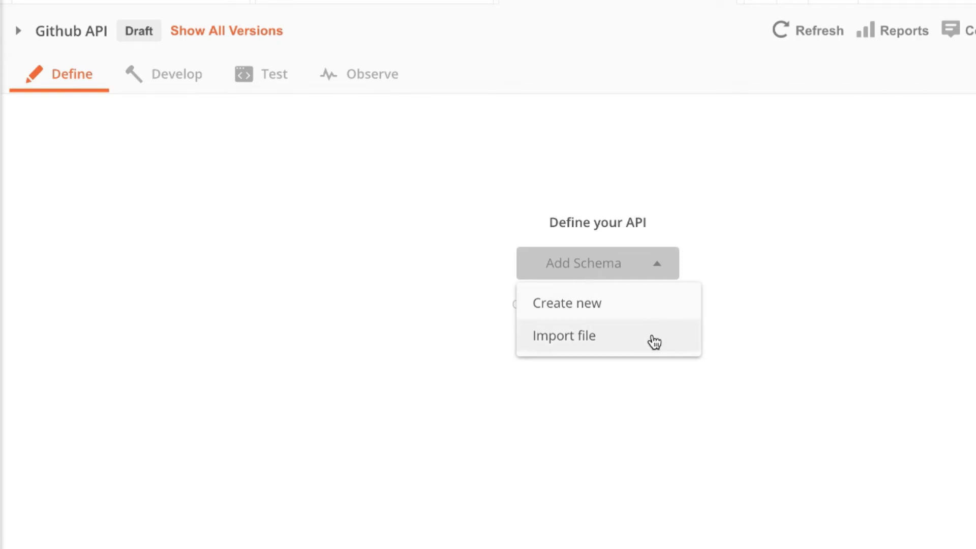
click(564, 335)
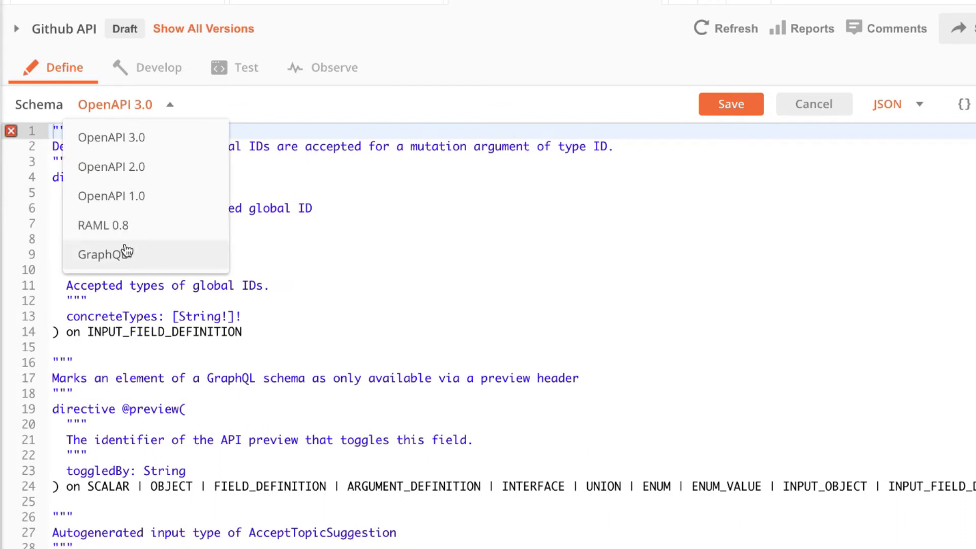
click(105, 254)
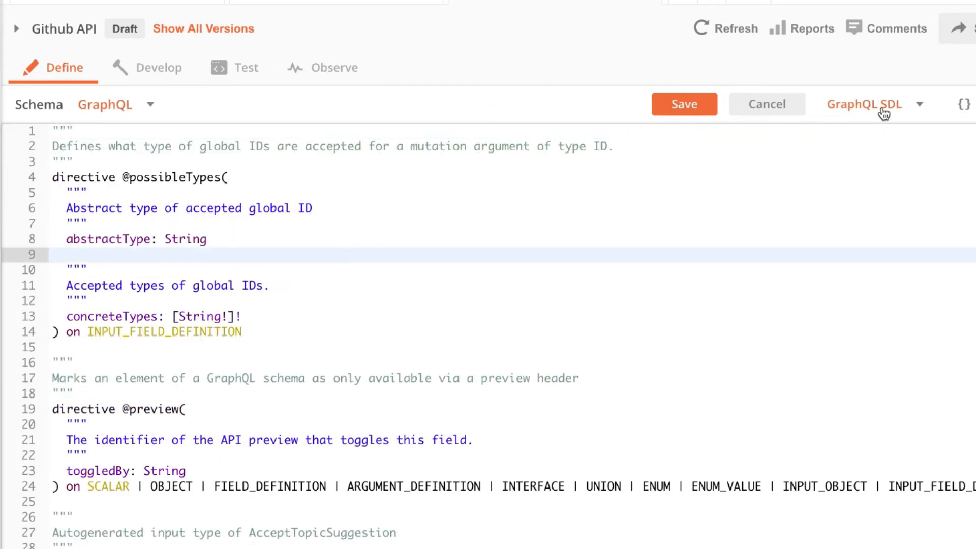
click(683, 103)
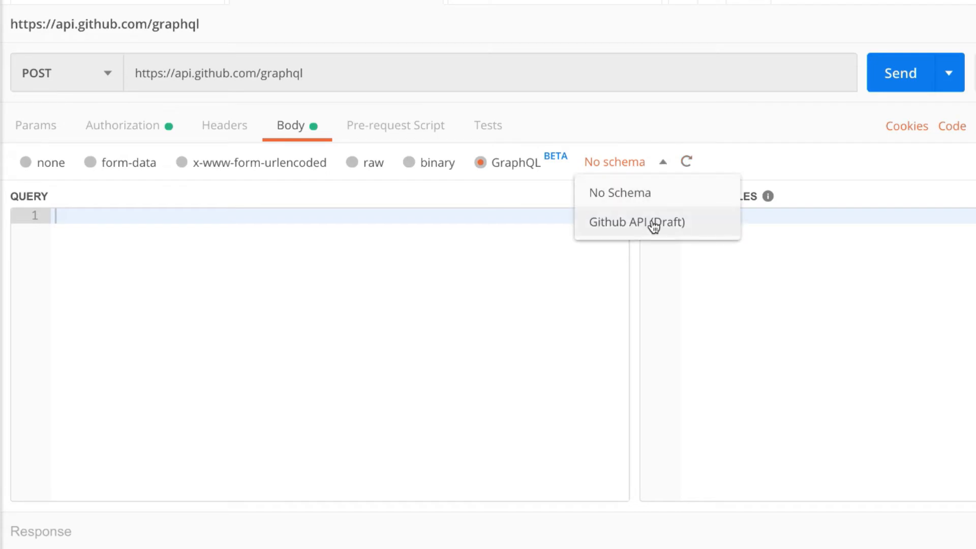
click(636, 223)
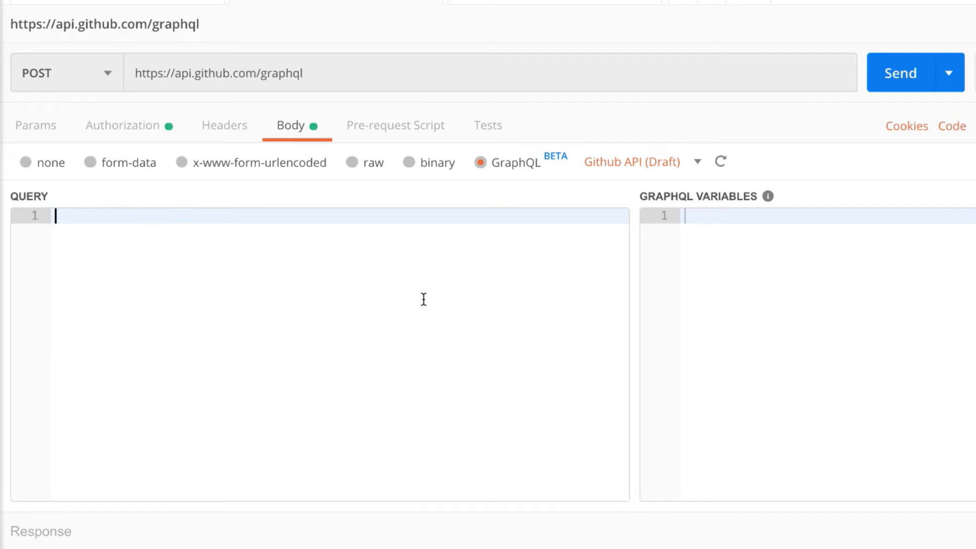
Step: Write the query { user(login: "vdespa") { name } } in the QUERY editor
click(899, 73)
text({)
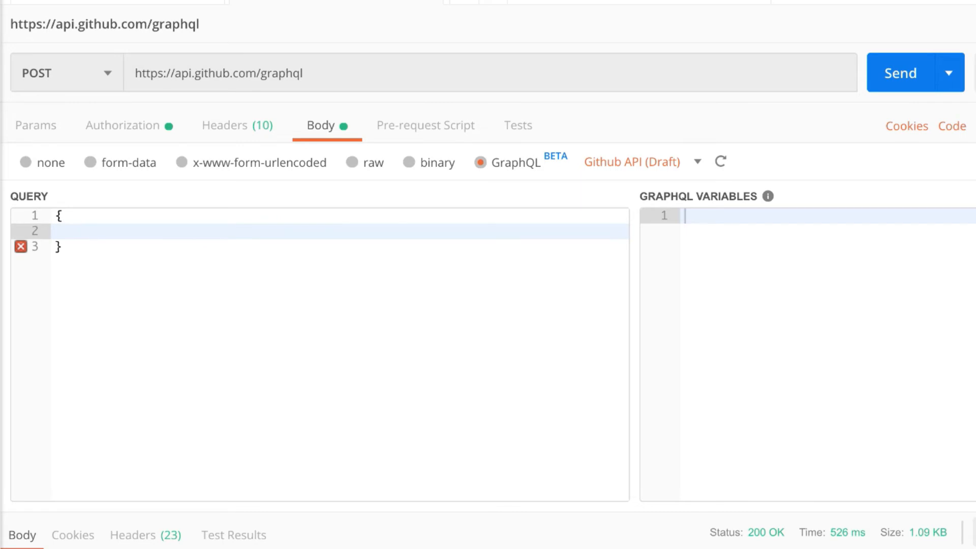
text(u)
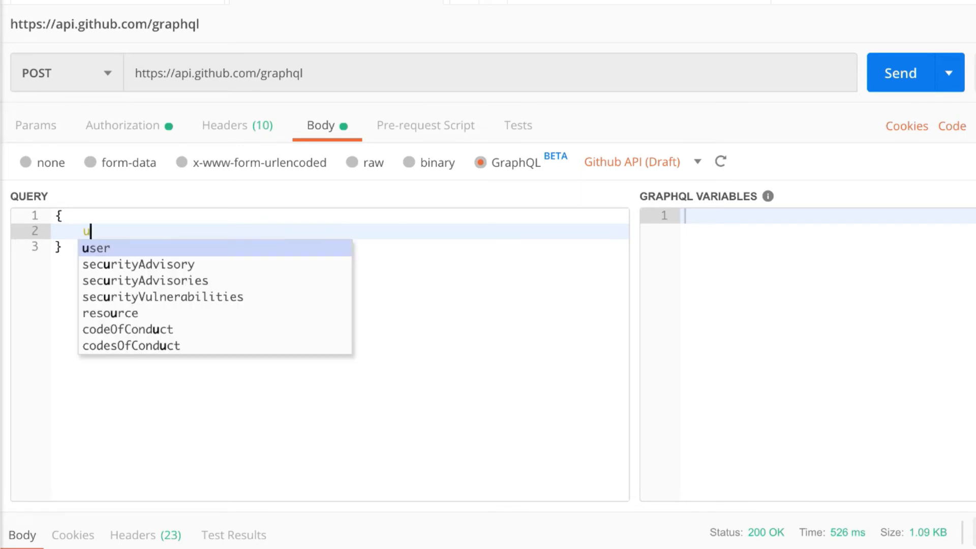
click(95, 248)
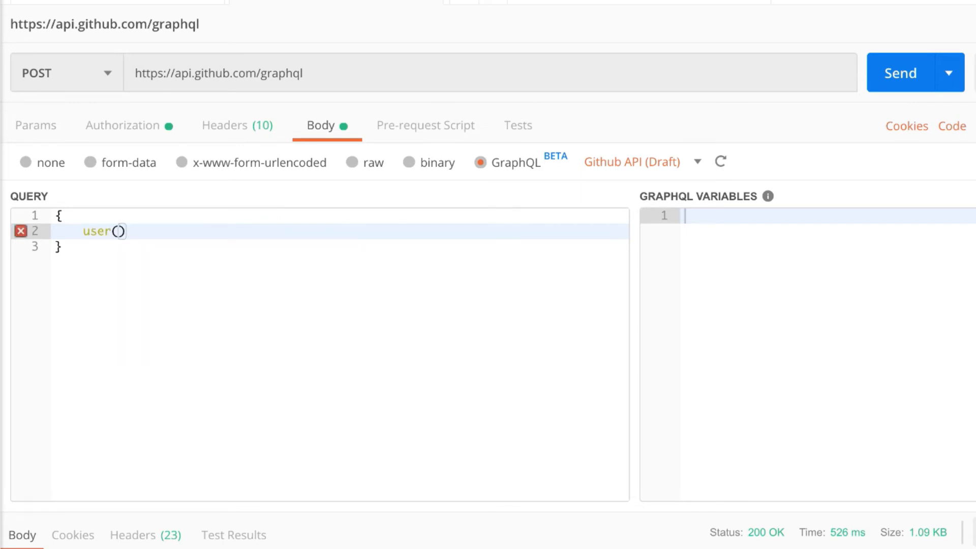
text(login)
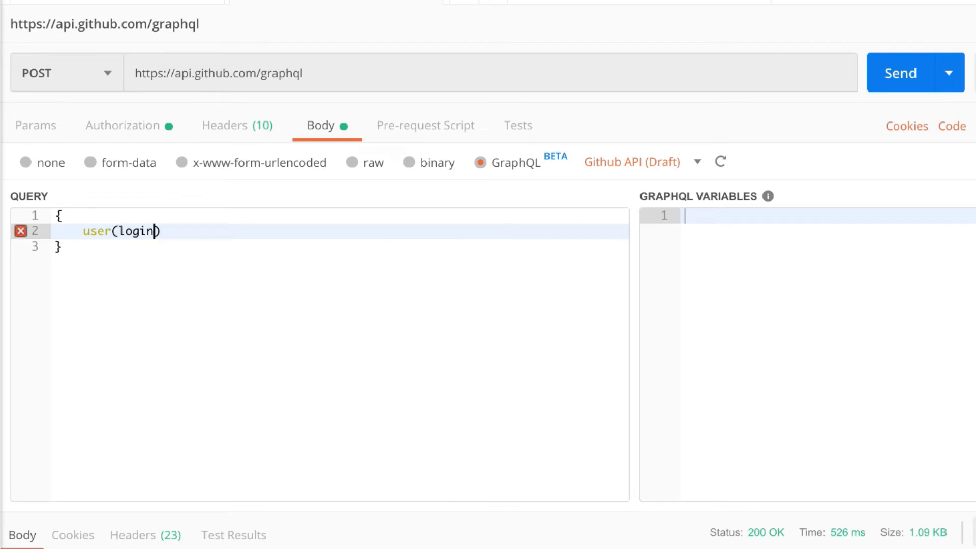
text(: "v")
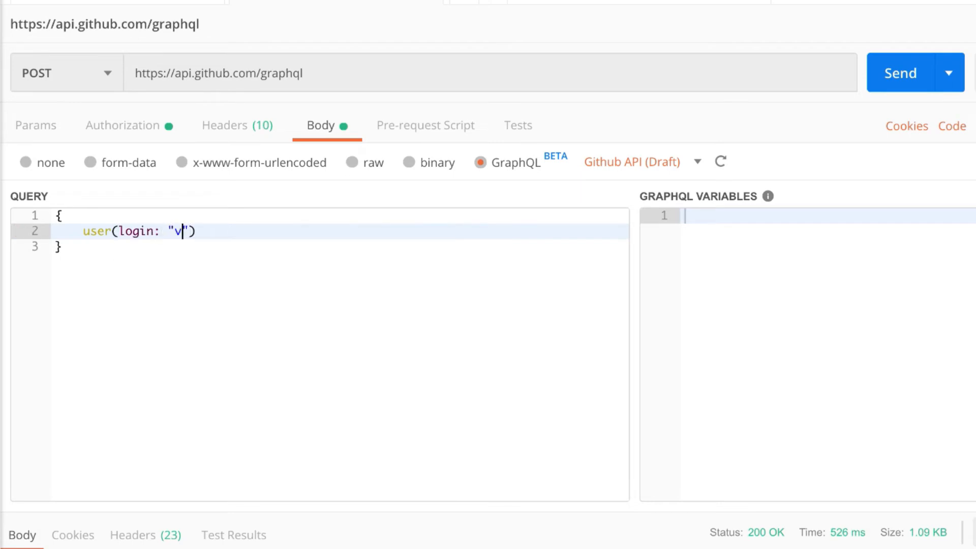
text(desp)
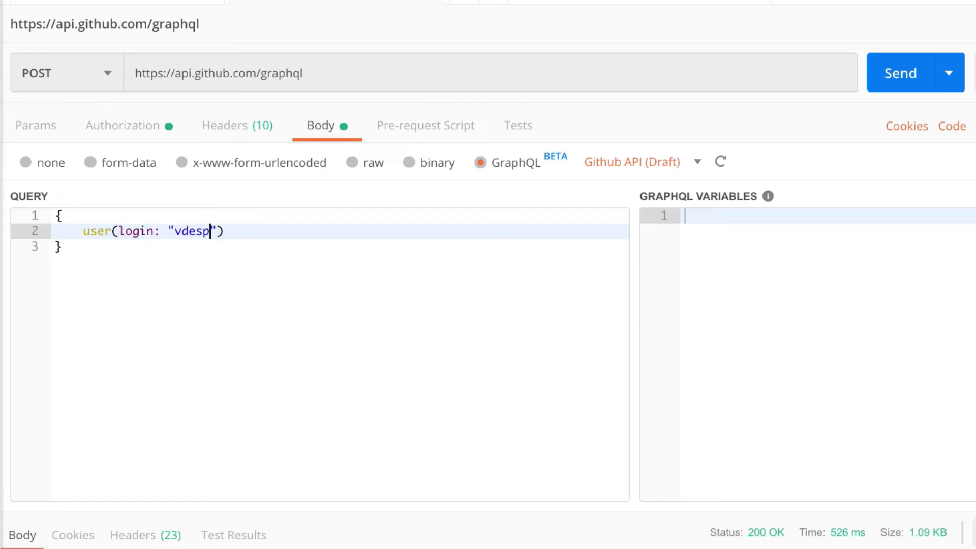
text(a) {)
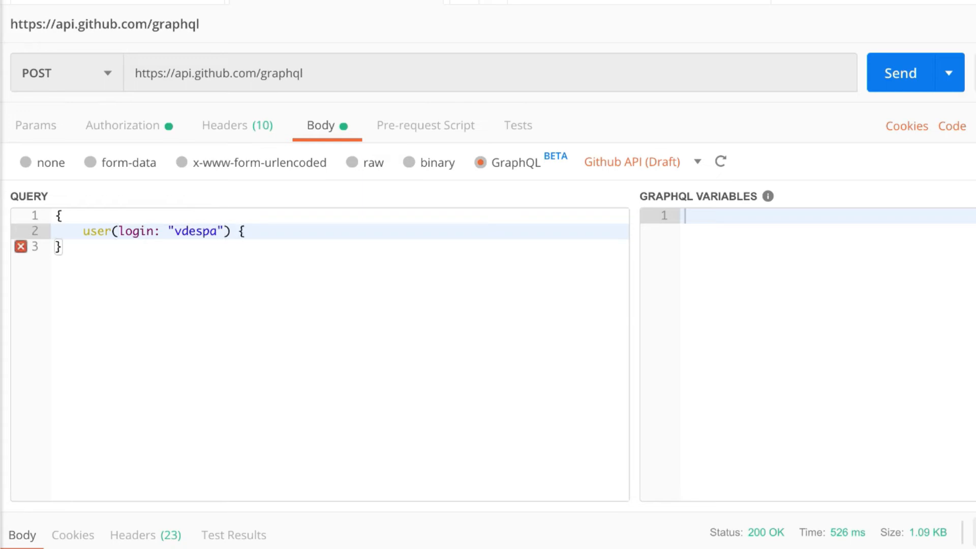
key(Enter)
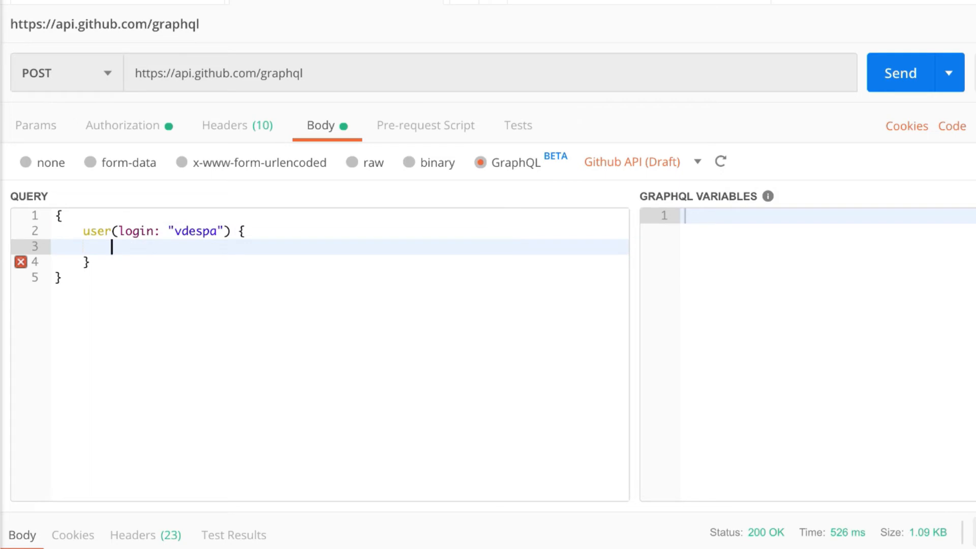
text(name)
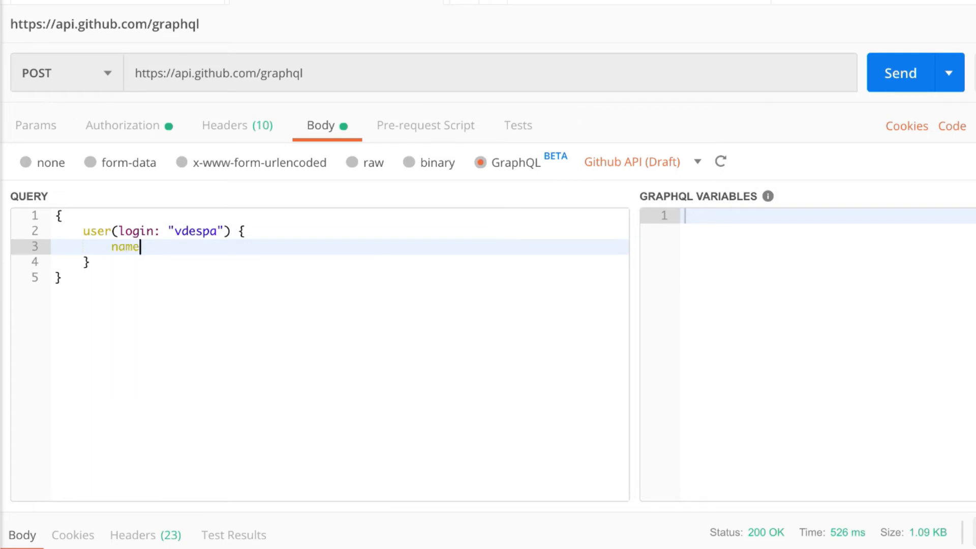
mouse_move(734, 150)
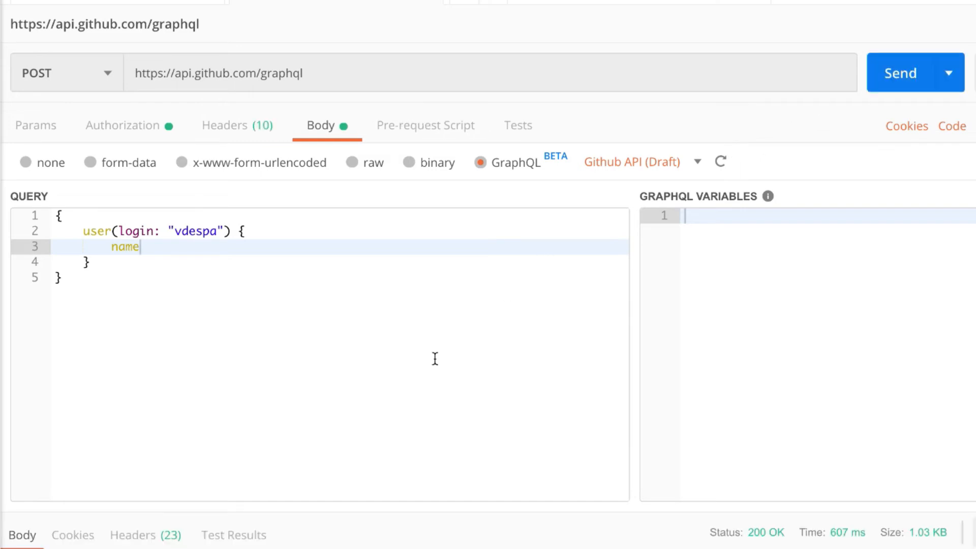
scroll(down, 3)
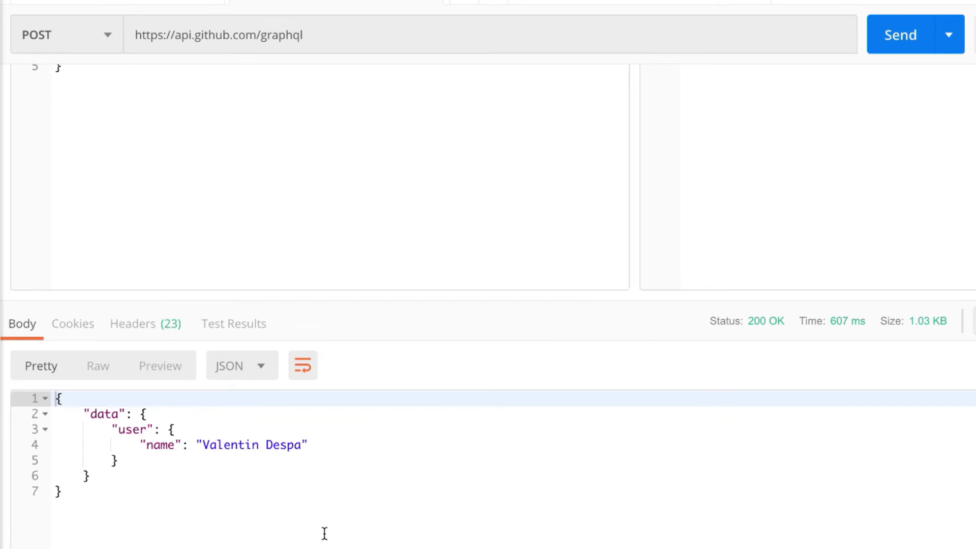
mouse_move(298, 499)
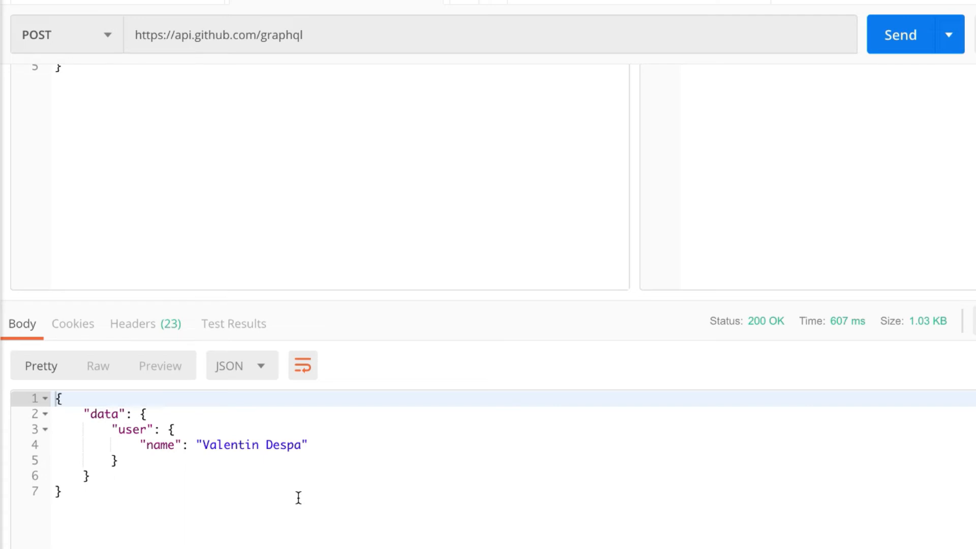
scroll(up, 3)
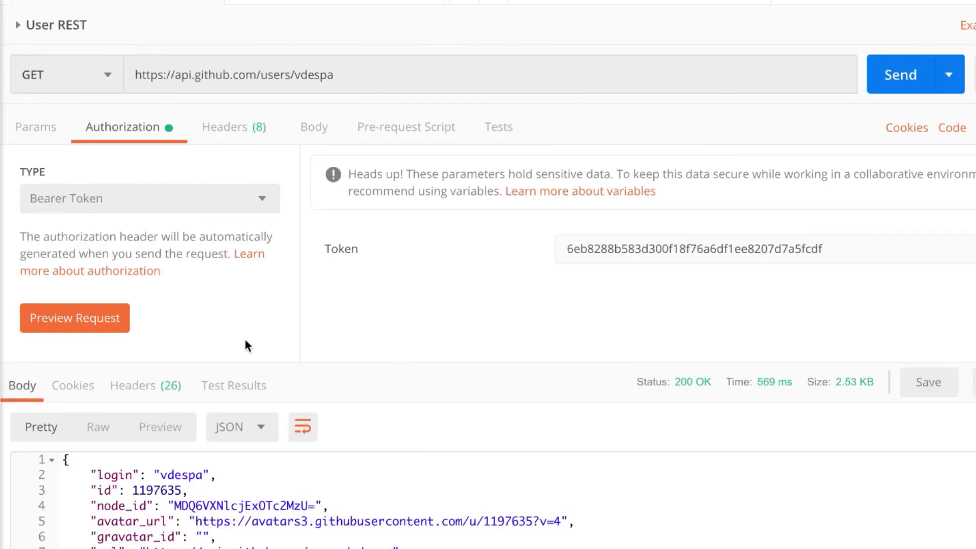
Step: Scroll down through the User REST request's 200 OK profile response
scroll(down, 3)
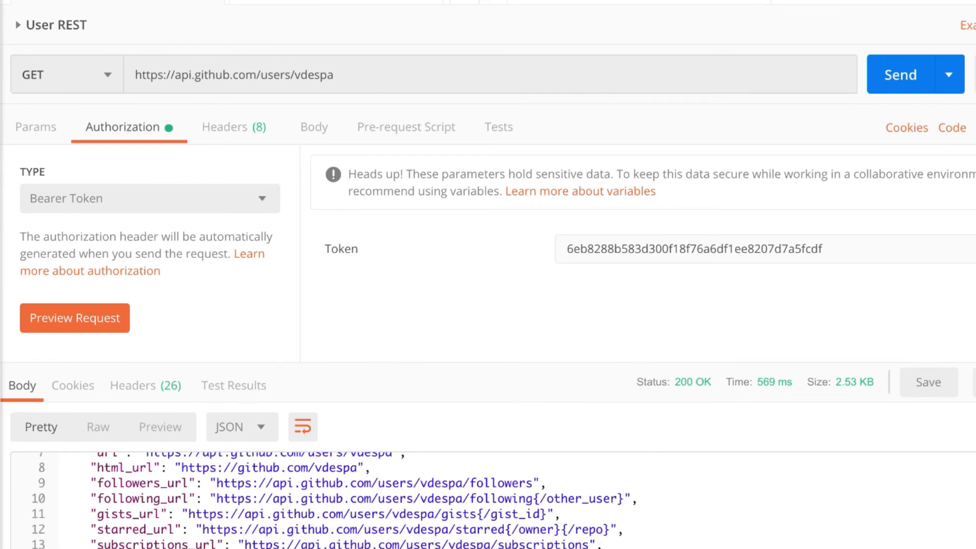
mouse_move(349, 23)
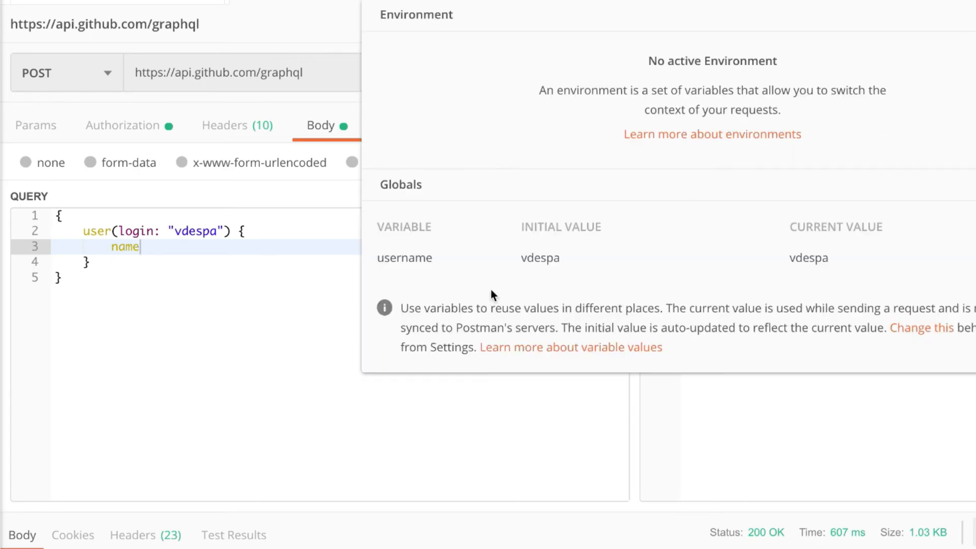
Step: Replace the hard-coded login "vdespa" with {{username}} and resend, getting 200 OK
double_click(404, 257)
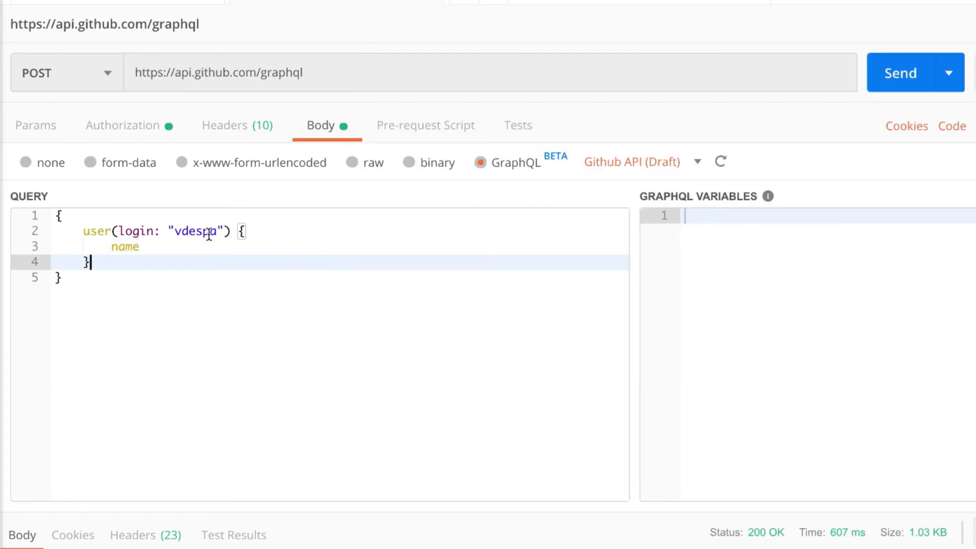
click(212, 231)
text({{username}})
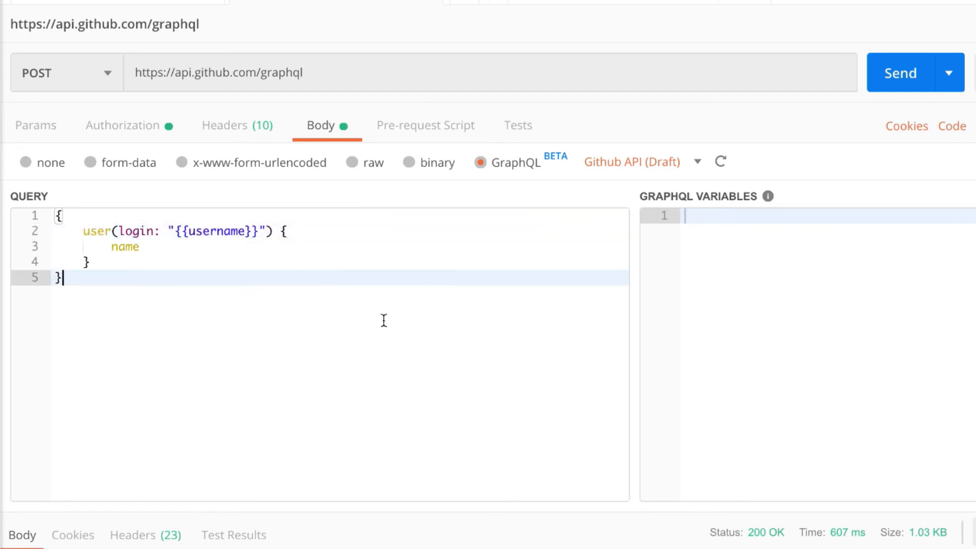
click(900, 72)
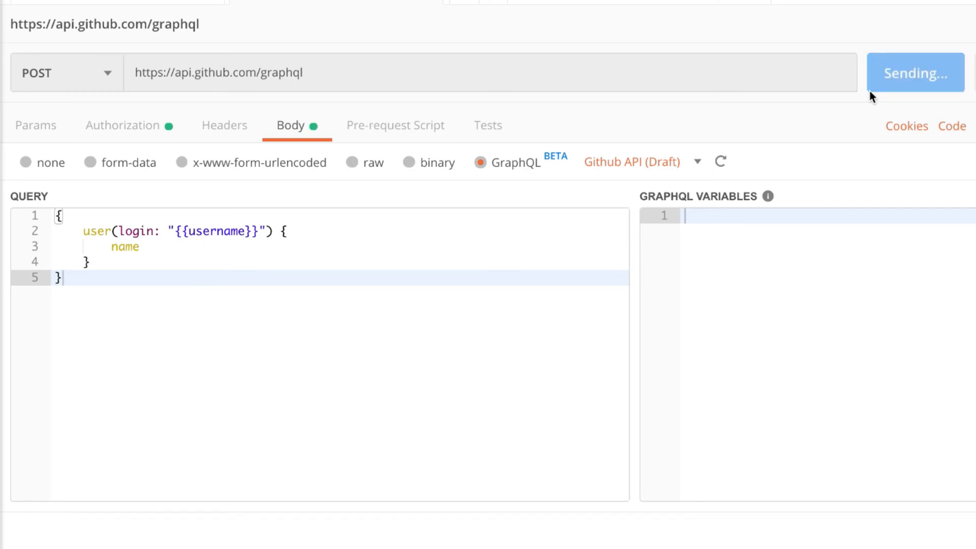
click(916, 72)
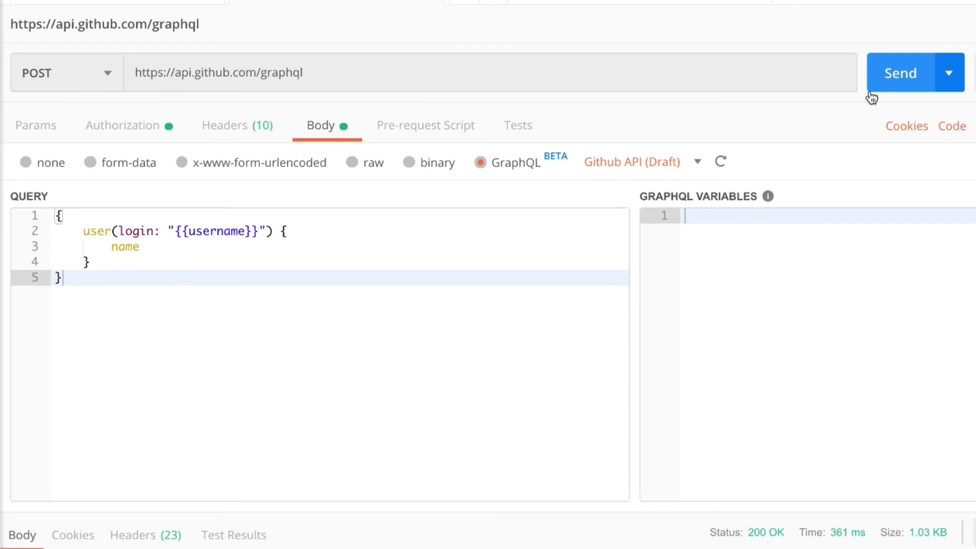
mouse_move(769, 197)
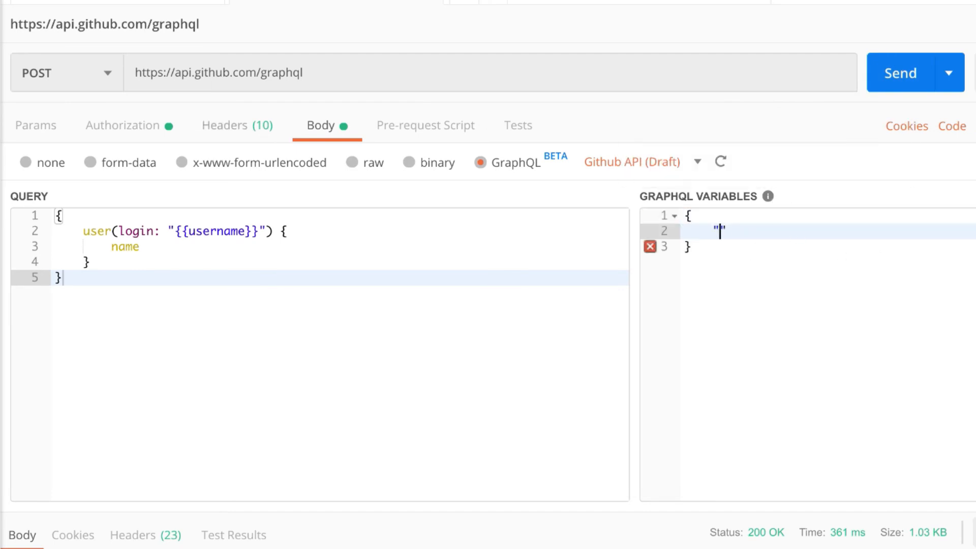
Step: Add a "username" entry in GRAPHQL VARIABLES and start the query header as query ($username: ...)
text(usern)
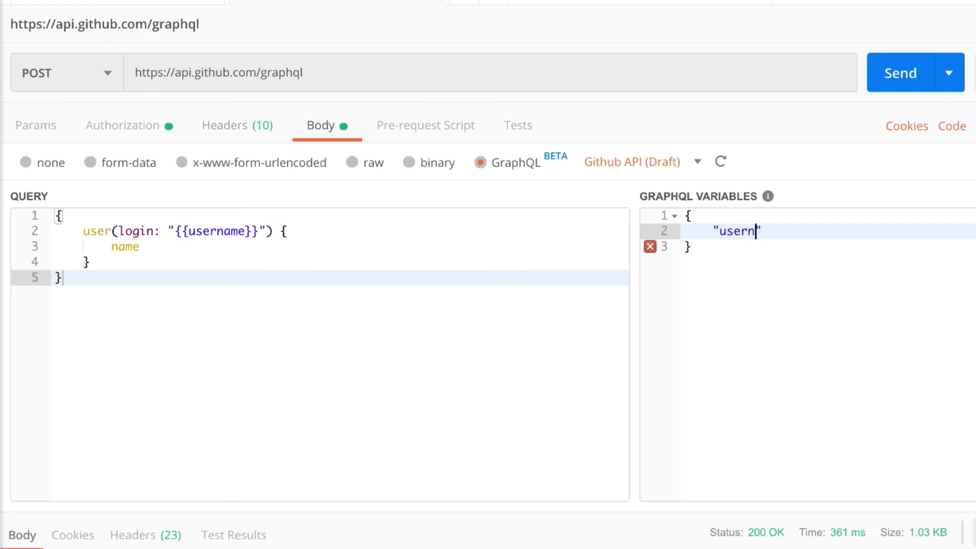
text(ame": "vdespa")
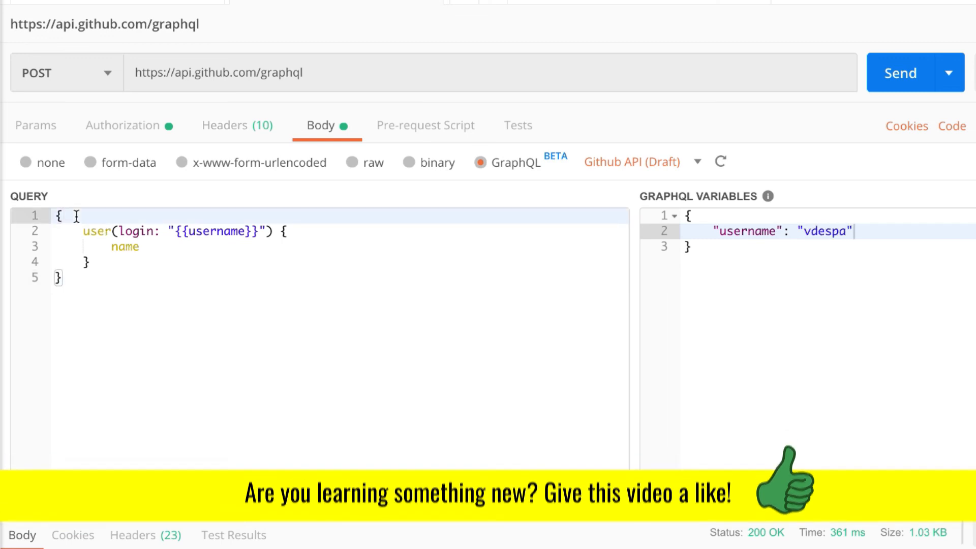
text(query)
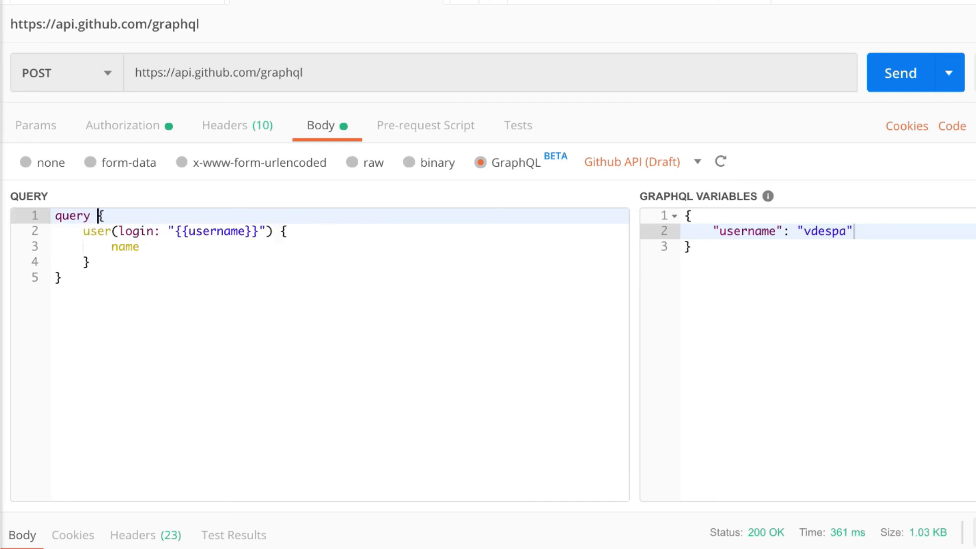
text(($)
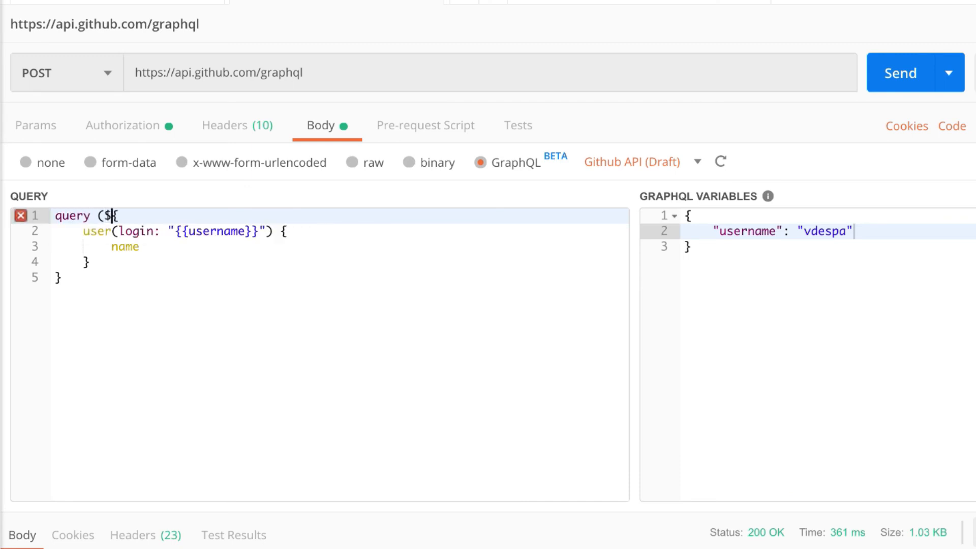
text(username: String!)
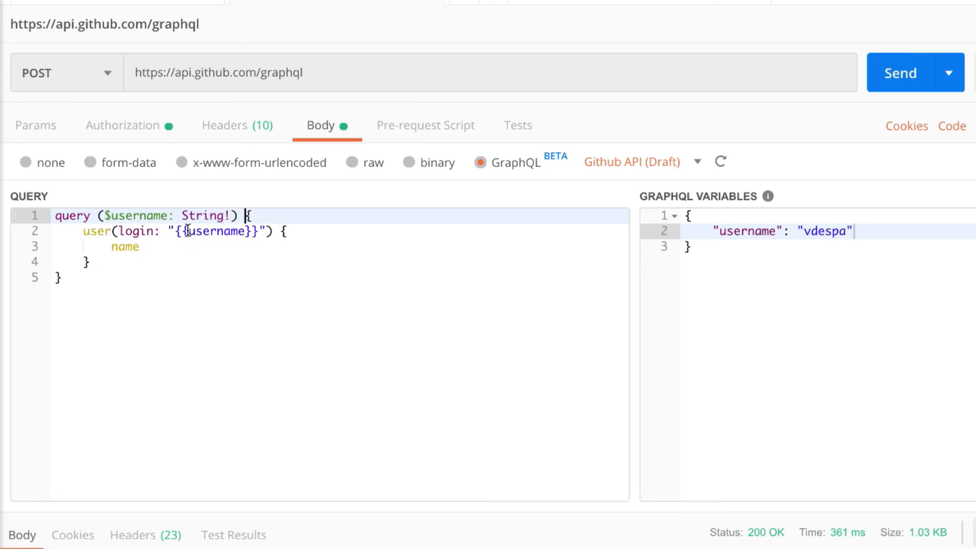
Step: Declare $username: String!, use login: $username, and resend to get Valentin Despa's name
double_click(135, 216)
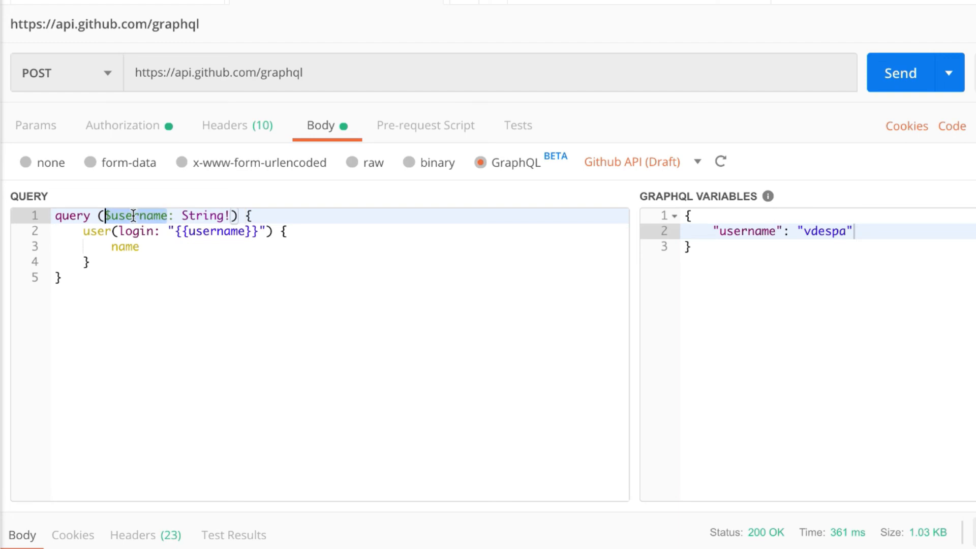
mouse_move(201, 245)
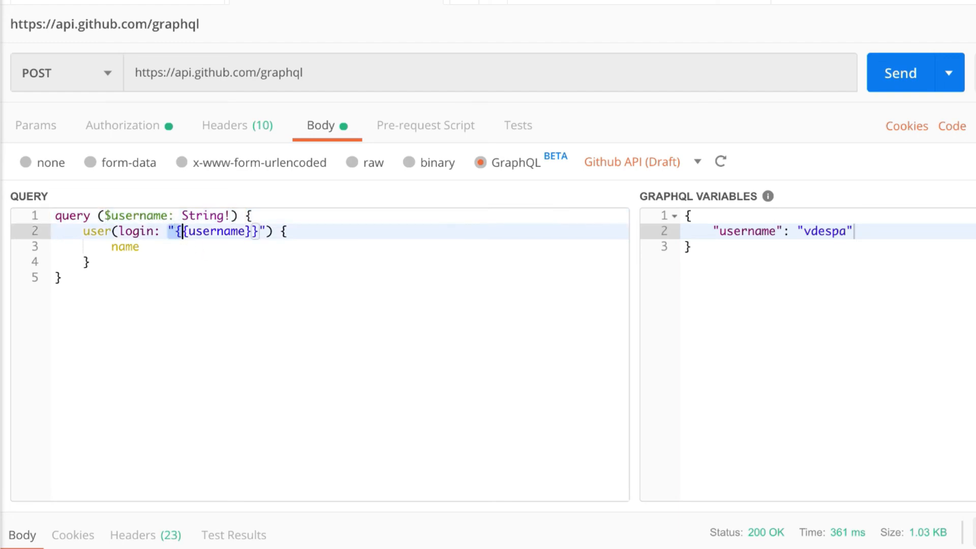
text($username)
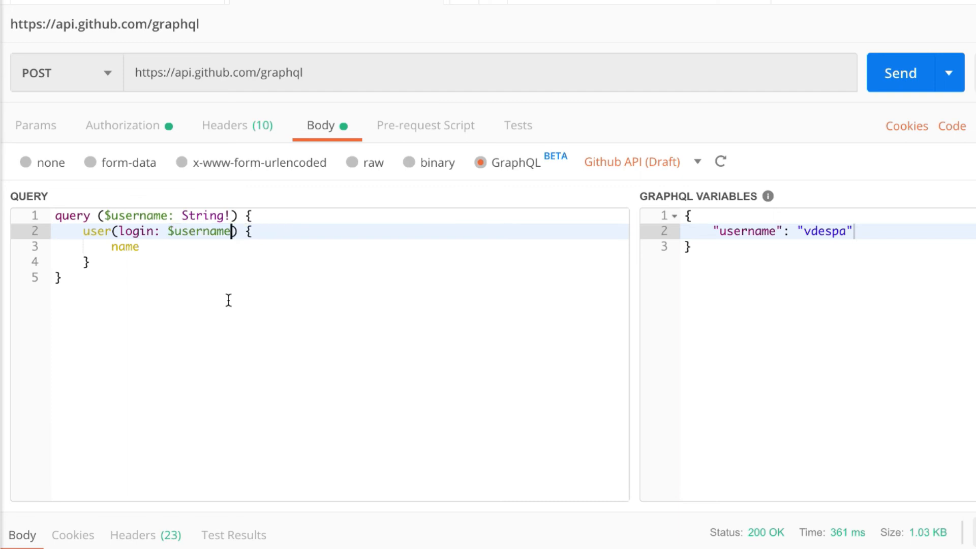
click(901, 73)
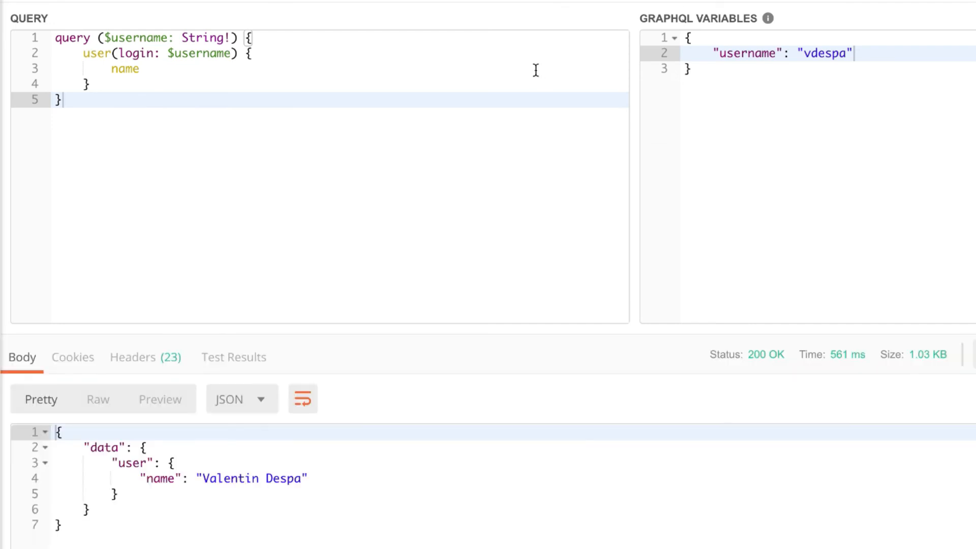
mouse_move(798, 53)
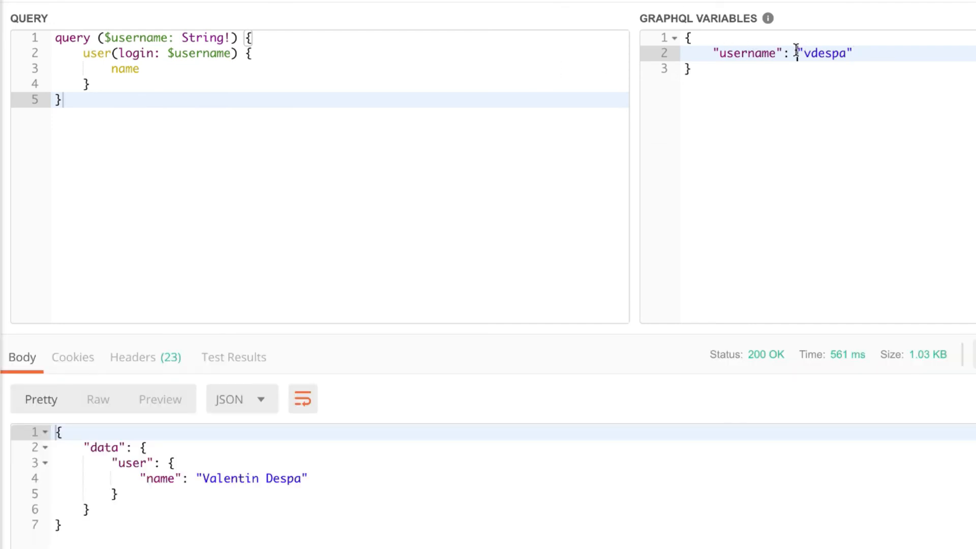
Step: Set the username GraphQL variable to {{username}} and resend, returning Valentin Despa's name
double_click(823, 53)
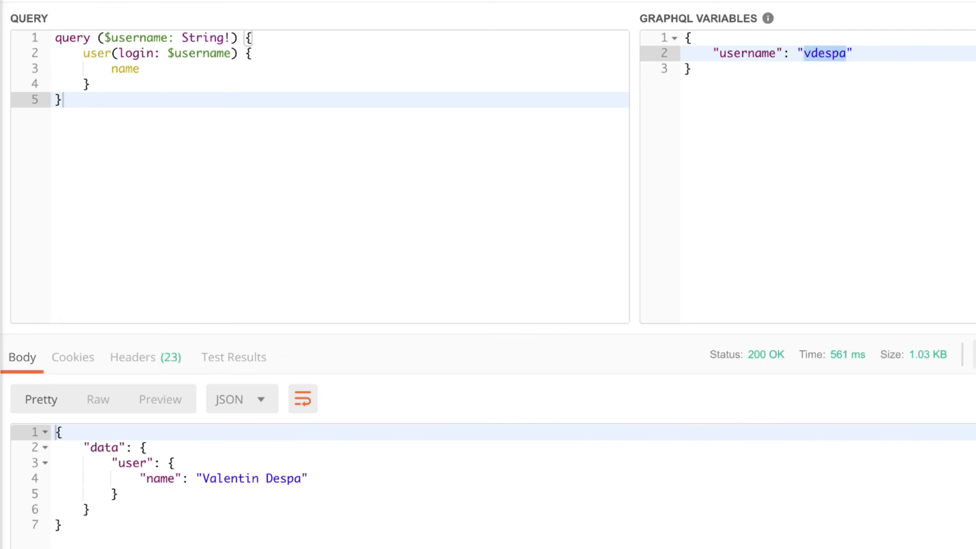
text({{username}})
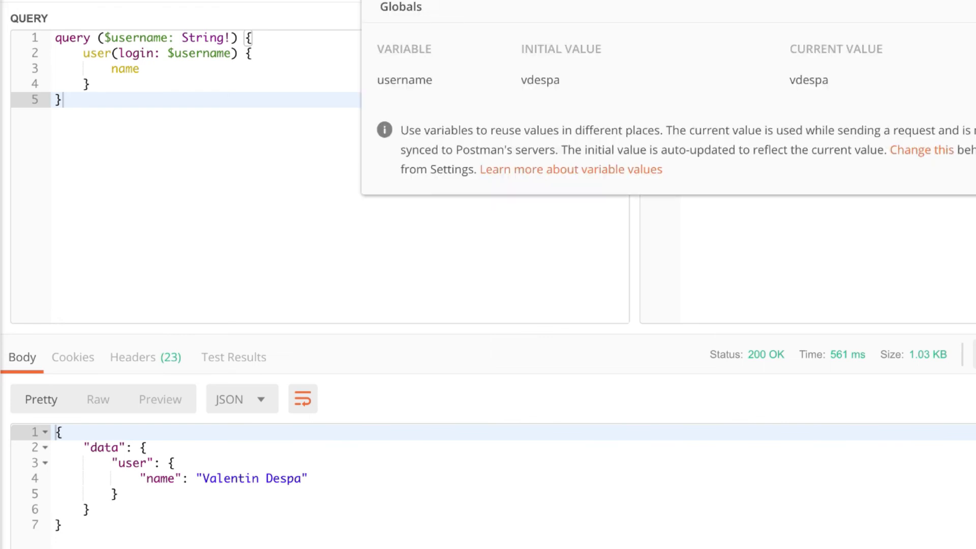
click(275, 239)
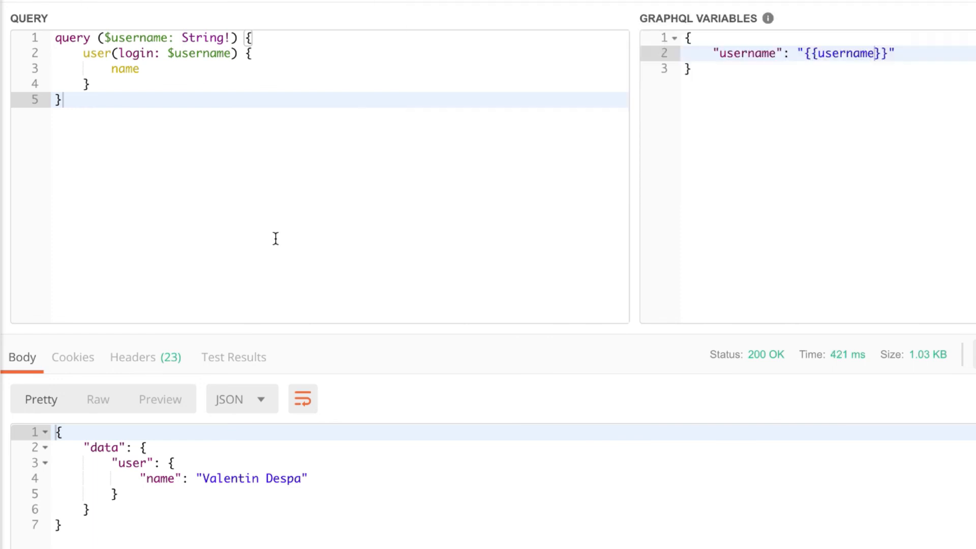
mouse_move(356, 422)
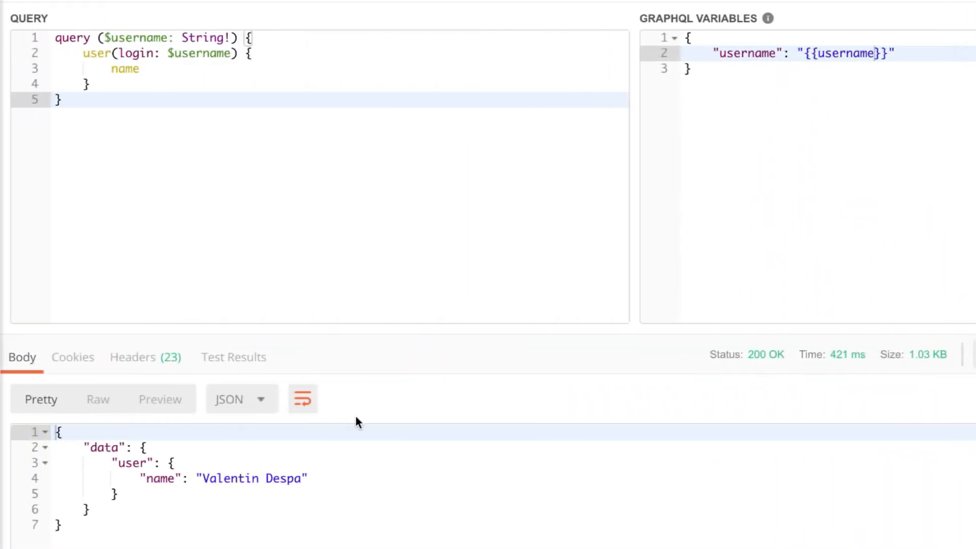